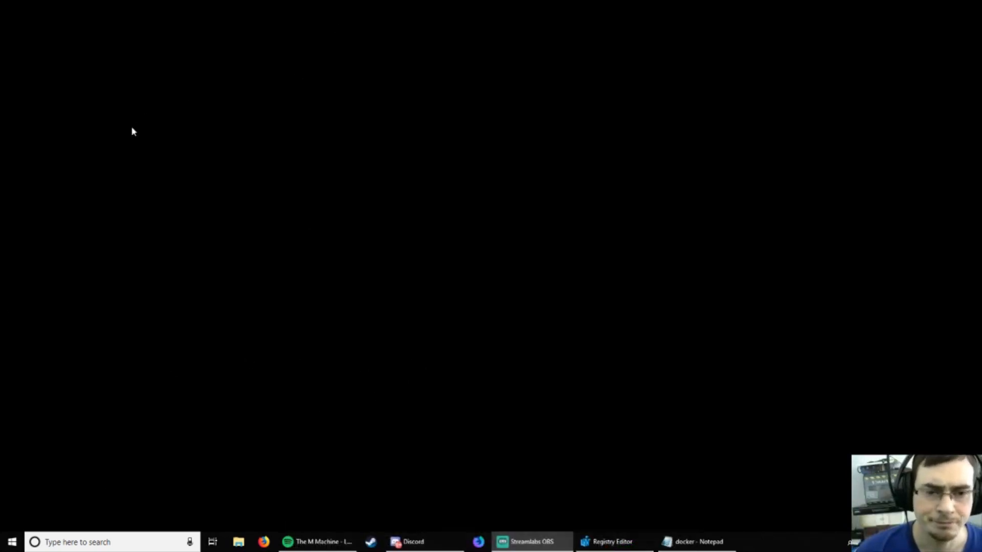
Step: Create a new default-named Text Document on the desktop from the right-click New menu
right_click(133, 131)
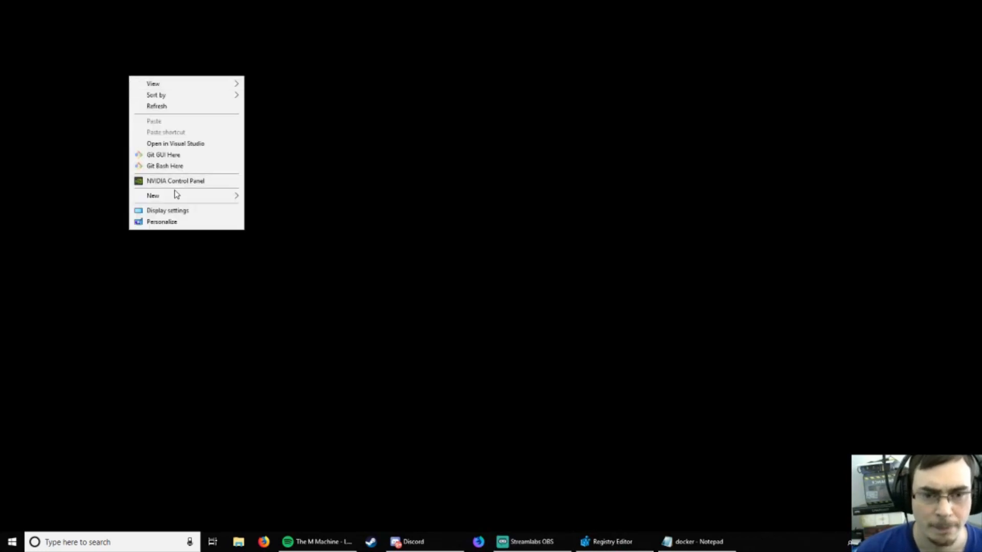
left_click(153, 195)
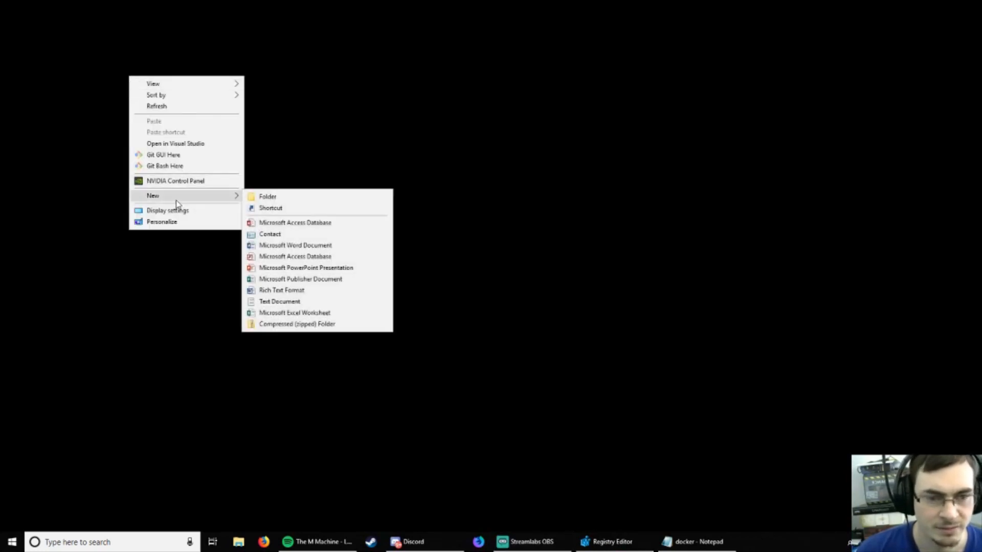
mouse_move(267, 196)
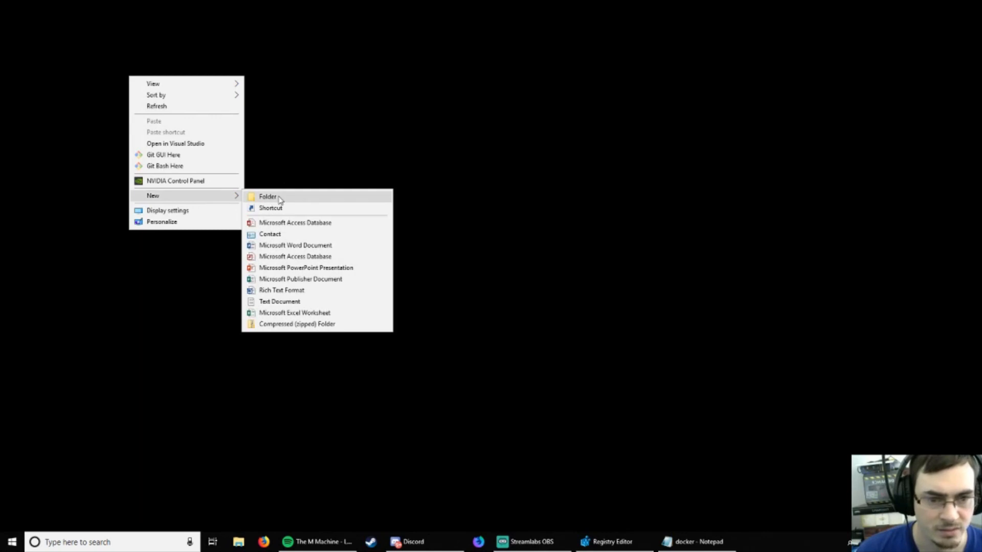
mouse_move(280, 301)
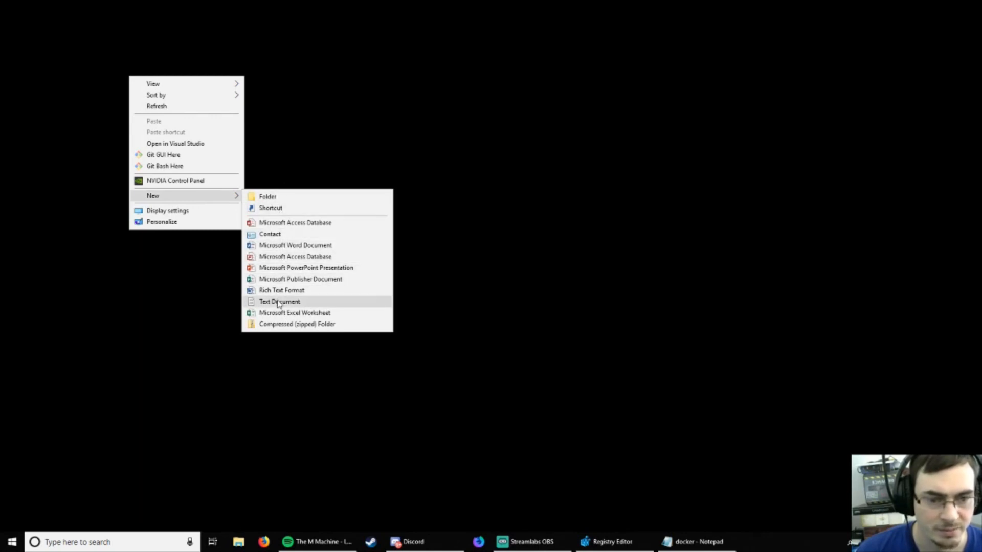
left_click(279, 301)
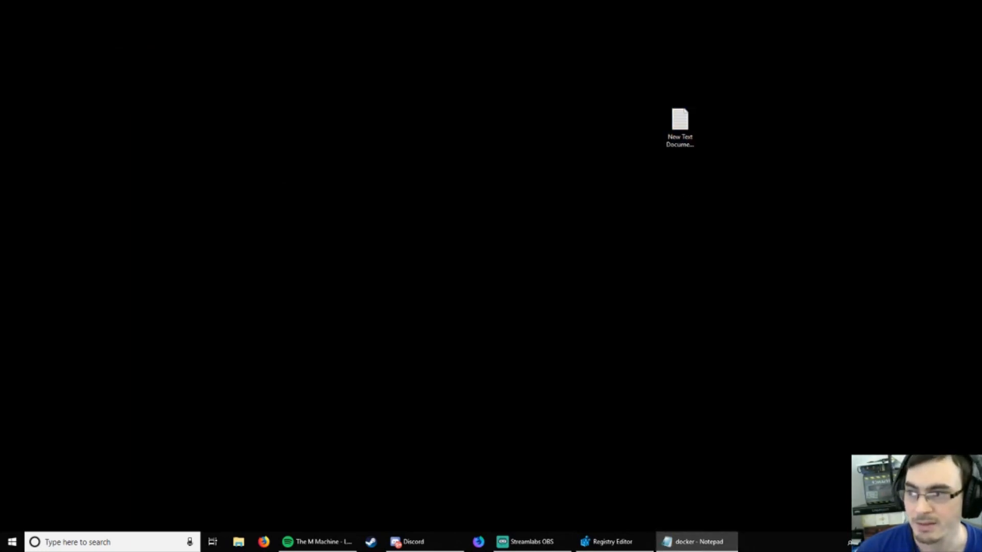
left_click(695, 542)
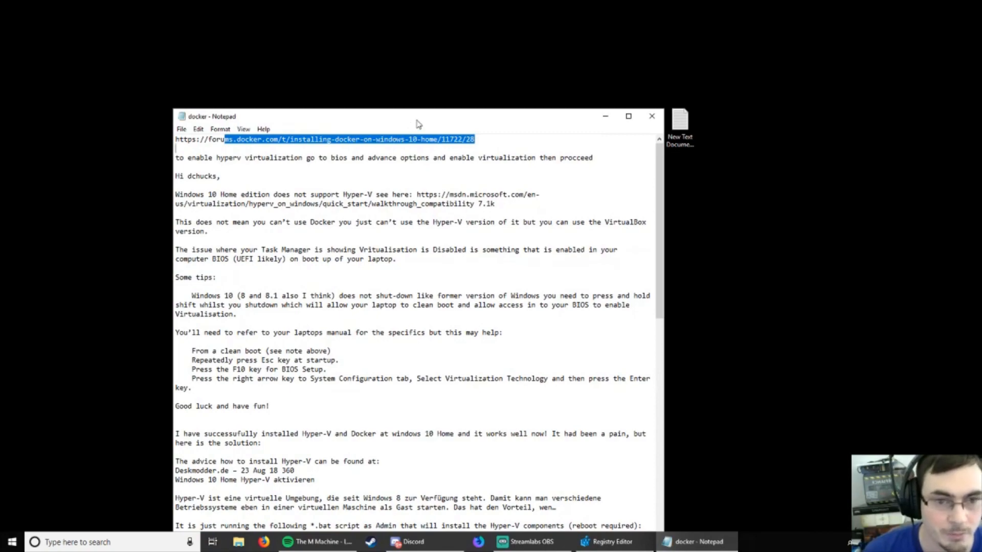
scroll("down", 3)
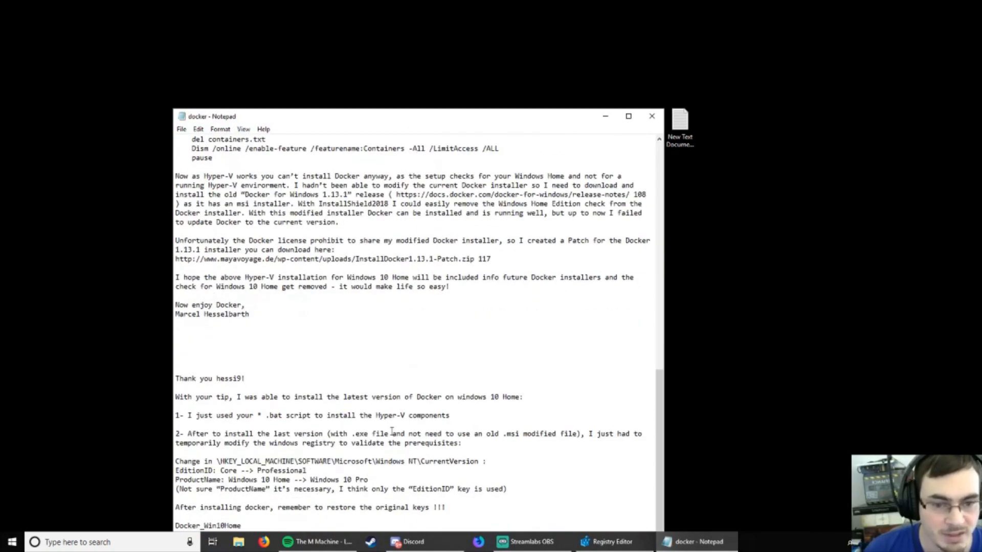
scroll("up", 3)
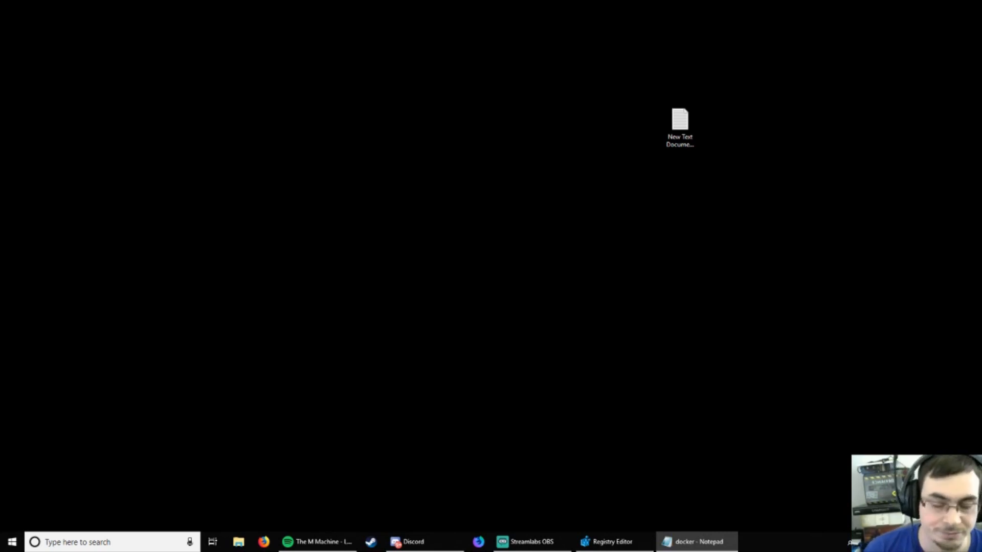
left_click(11, 541)
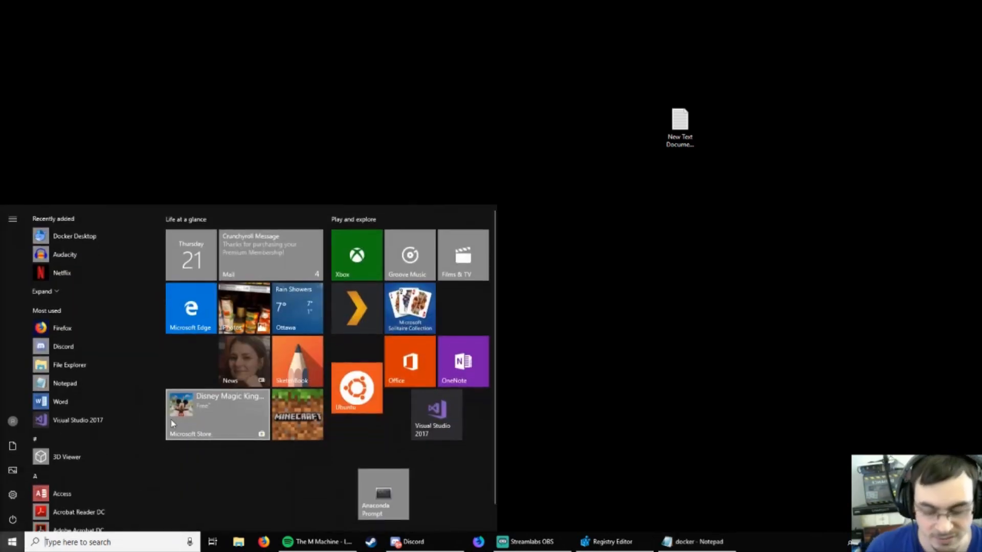
type("sy")
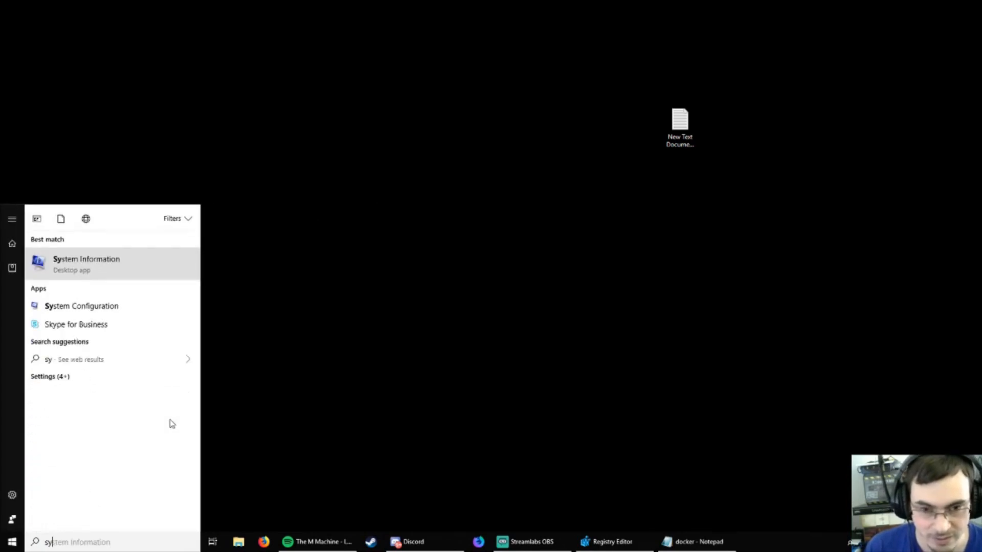
left_click(86, 263)
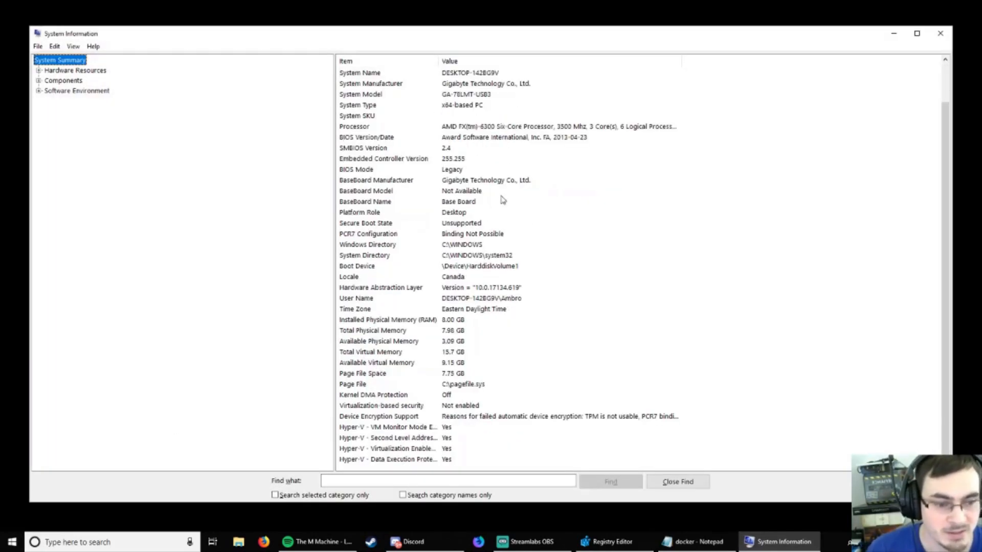
left_click(388, 427)
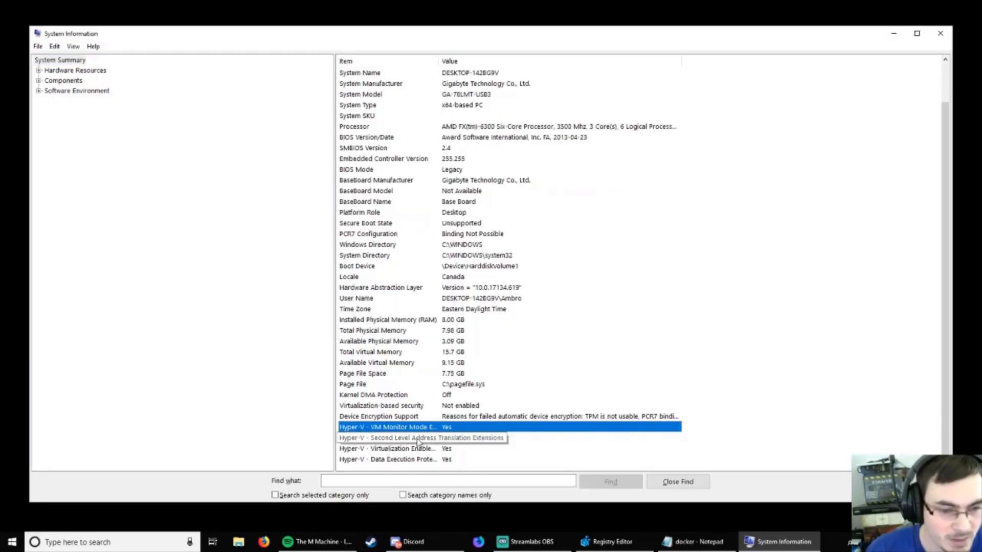
left_click(416, 437)
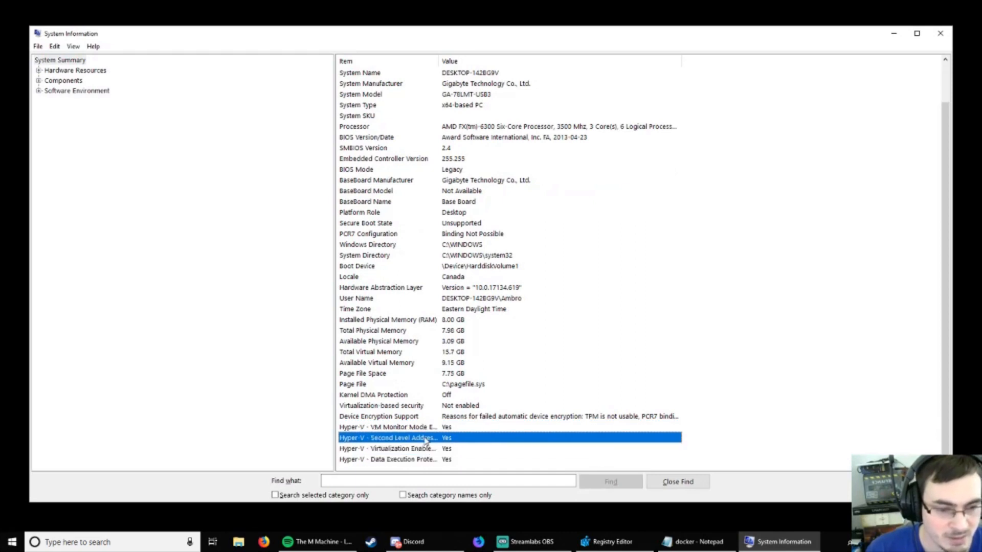
left_click(407, 449)
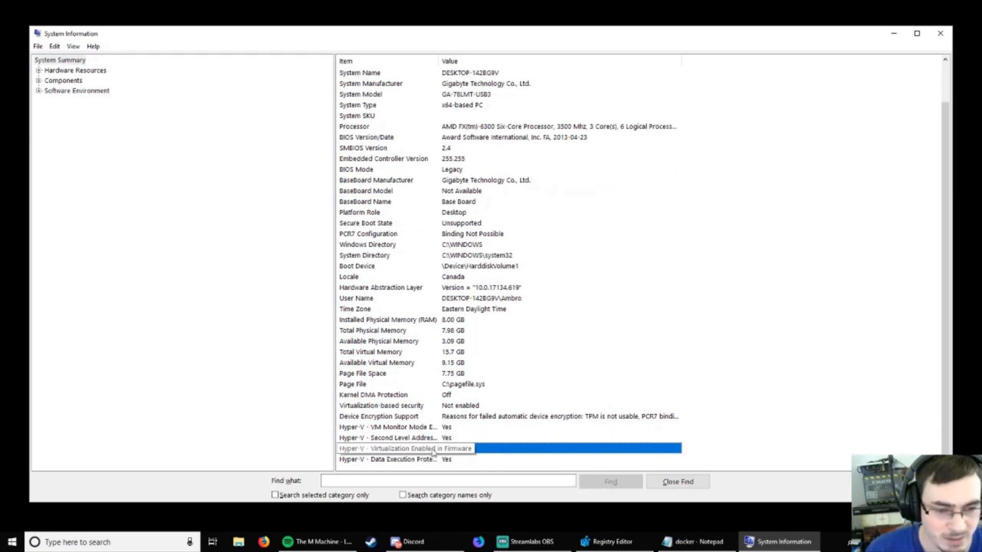
left_click(404, 449)
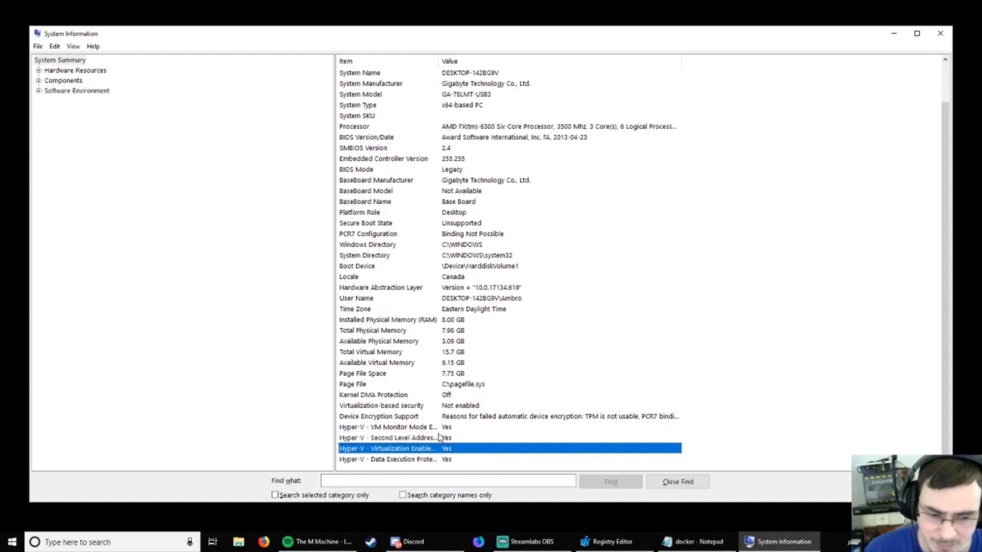
mouse_move(319, 466)
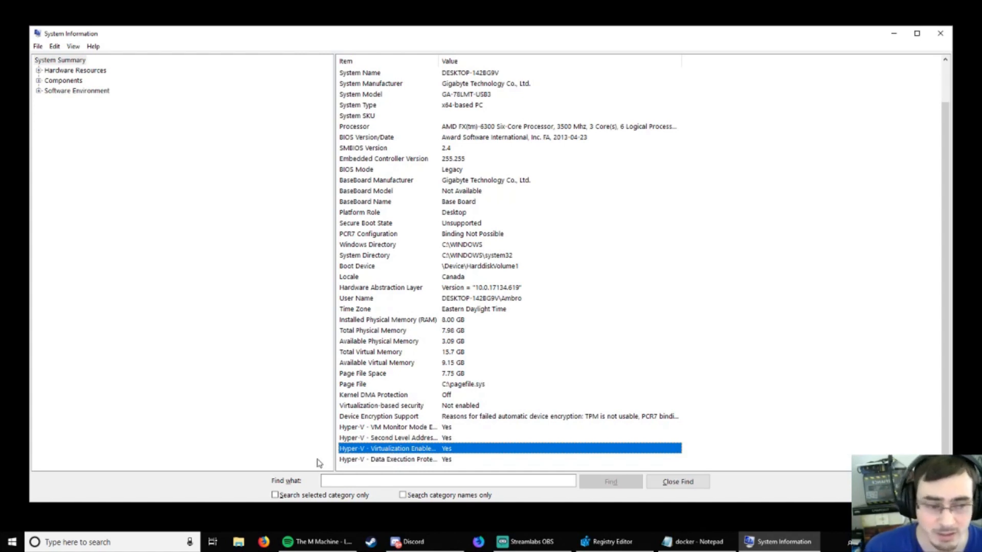
mouse_move(680, 255)
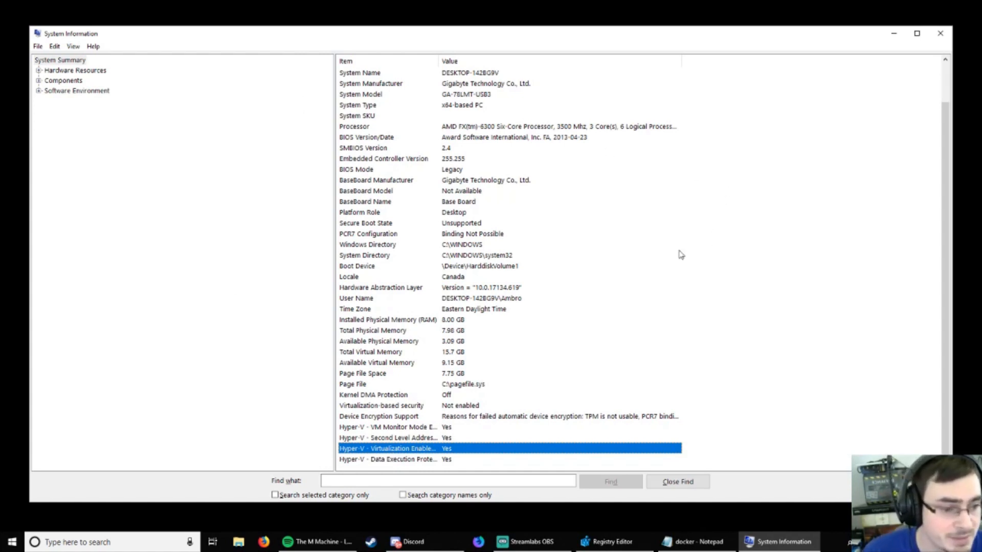
left_click(916, 33)
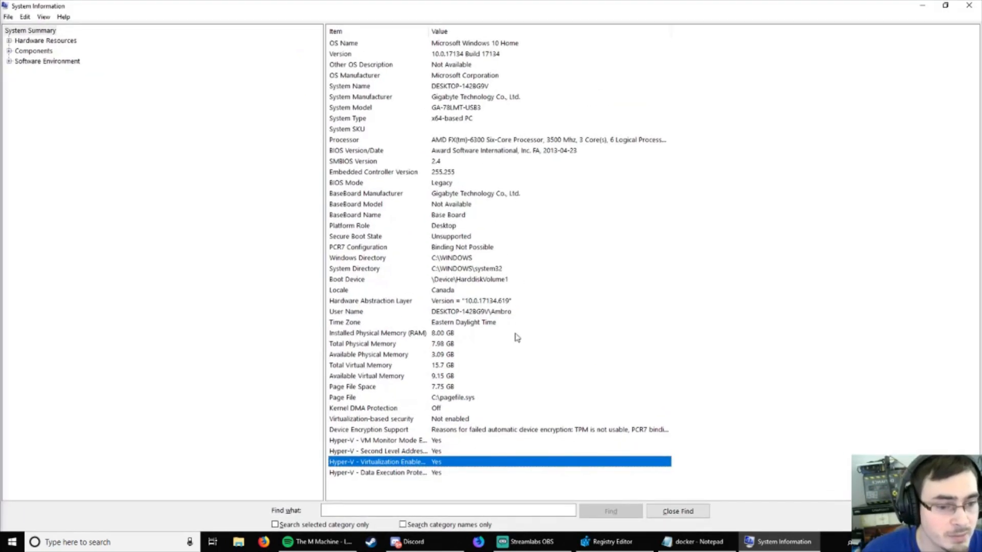
mouse_move(437, 469)
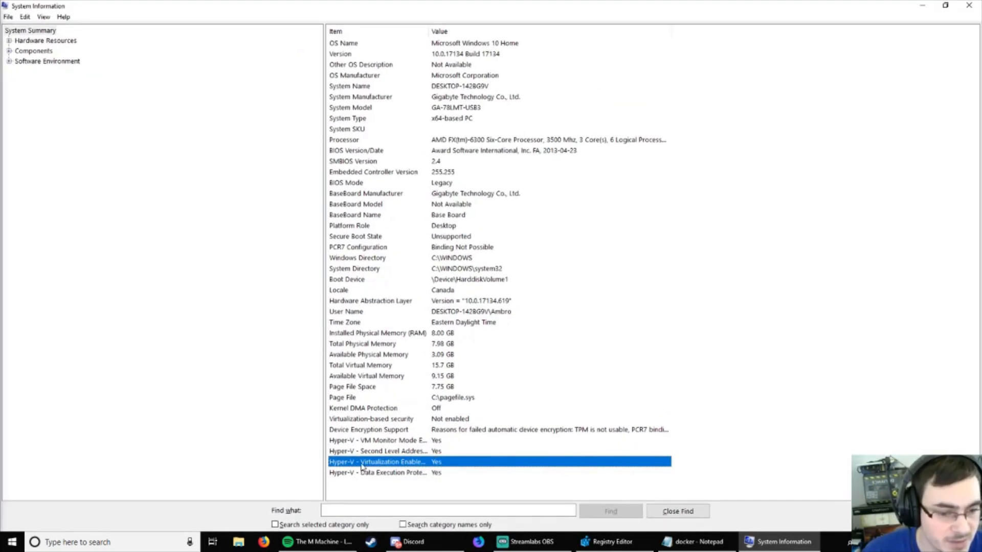
mouse_move(970, 6)
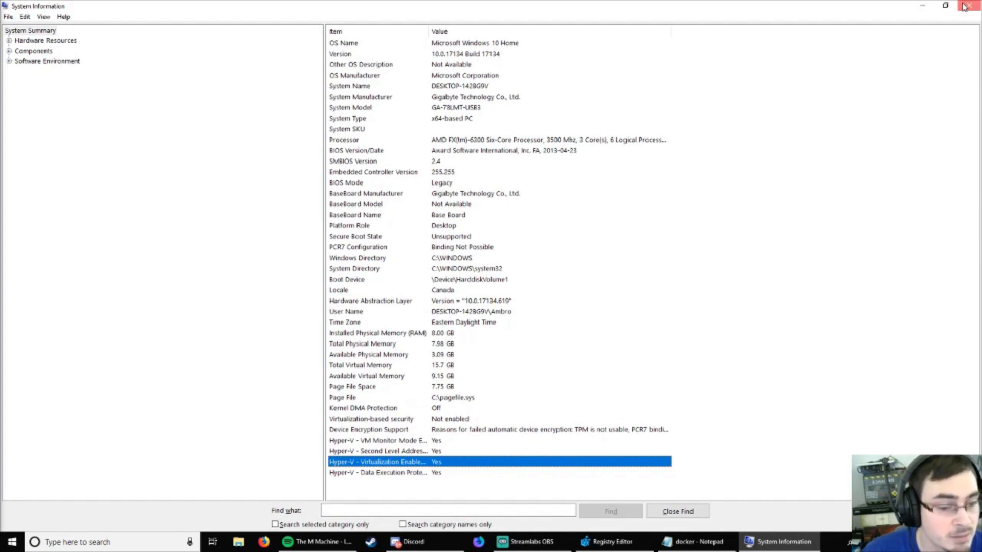
left_click(967, 6)
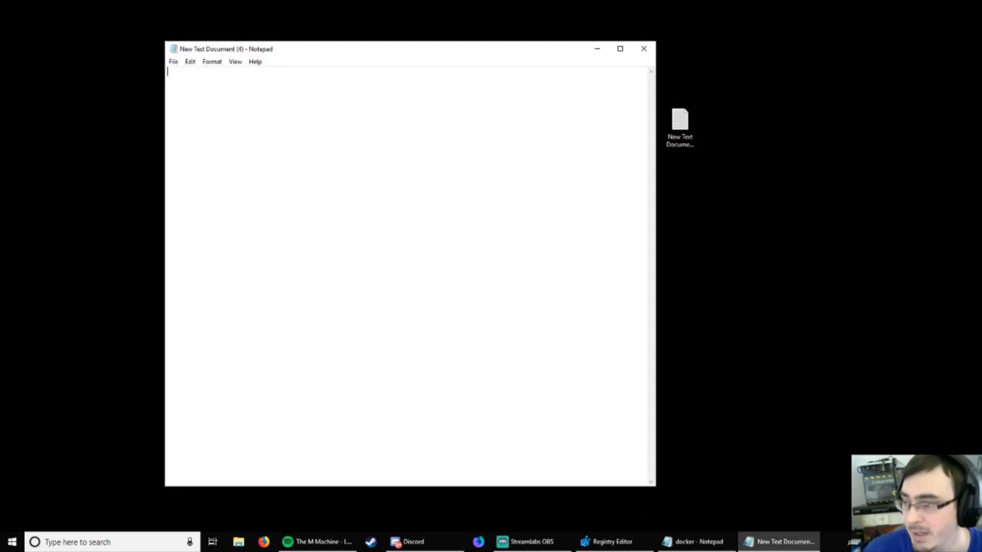
Step: Save the pasted Hyper-V enabling script from Notepad to the desktop as hyperv.bat
left_click(330, 542)
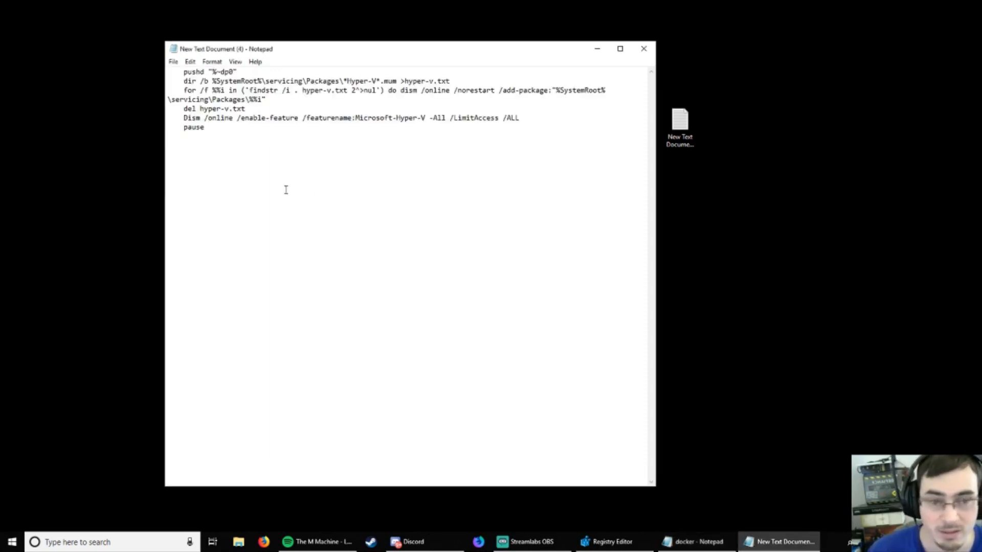
left_click(173, 62)
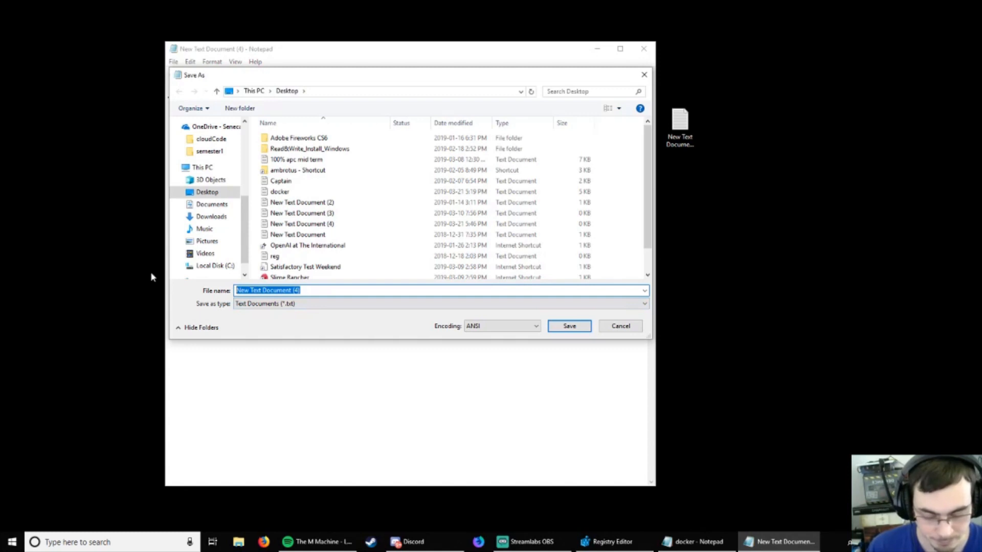
type("hyper")
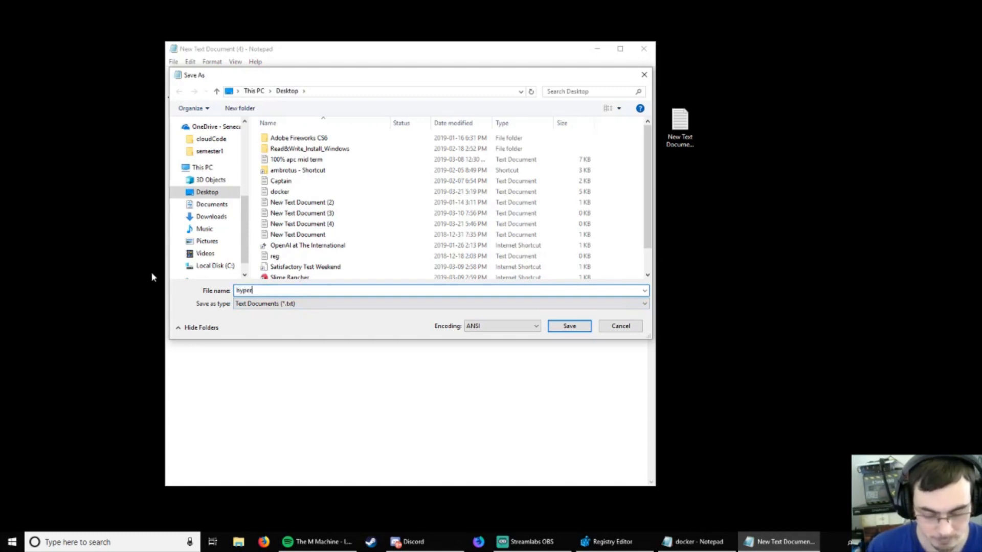
type("v.bat")
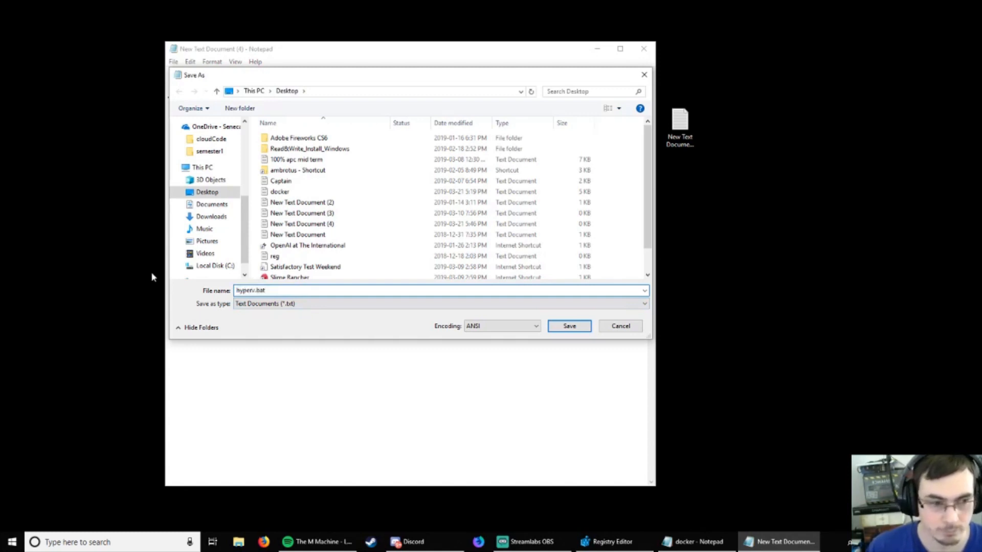
left_click(568, 326)
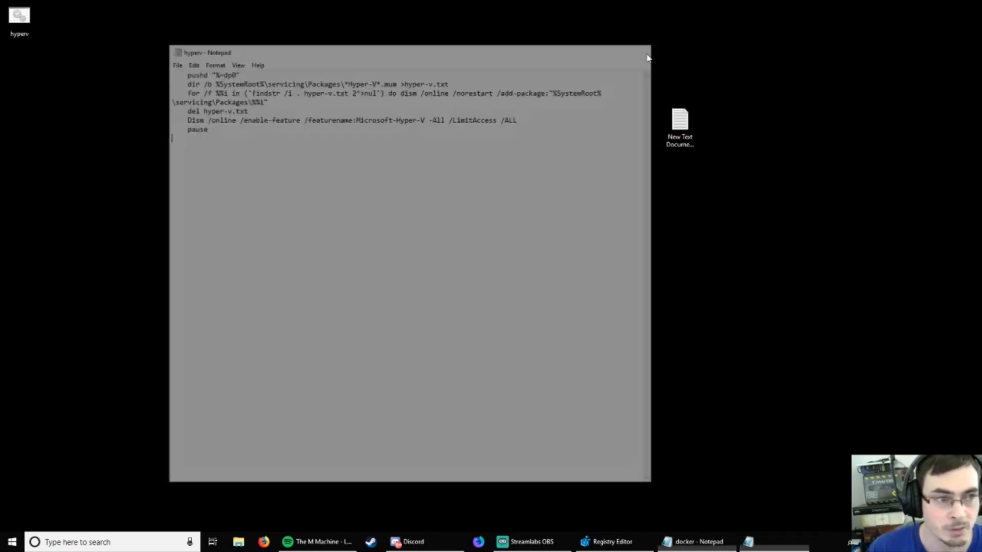
Step: Run hyperv.bat as administrator and answer n to skip the restart
left_click(647, 52)
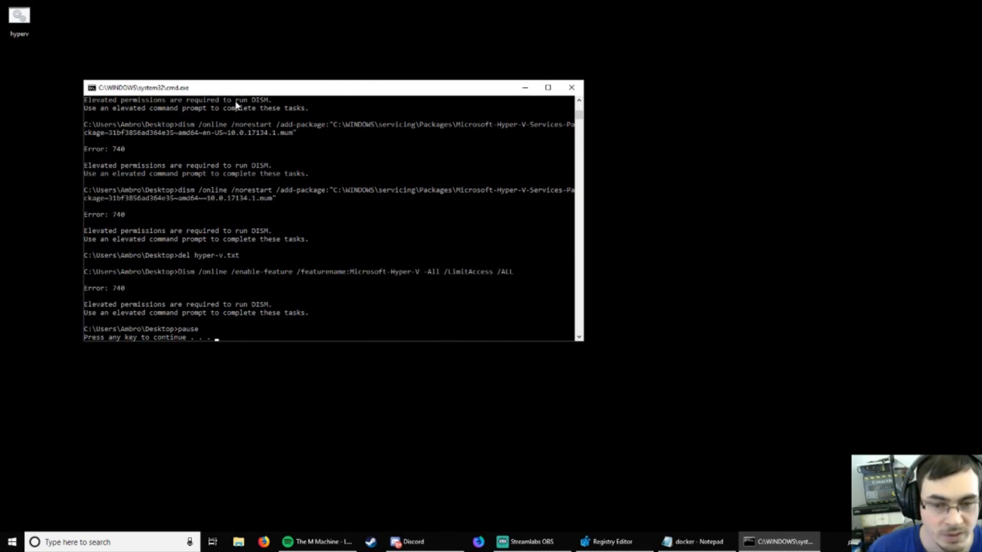
right_click(19, 19)
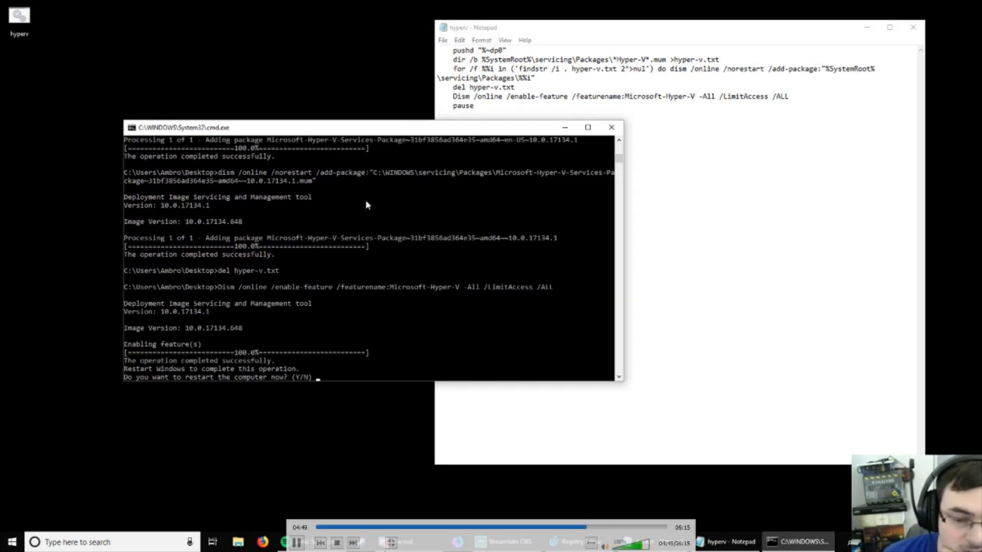
type("n")
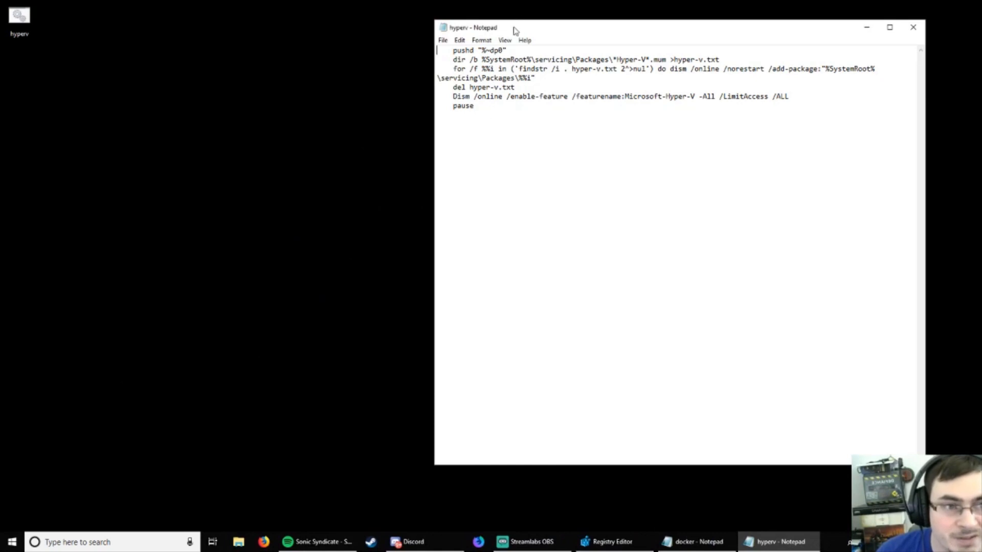
Step: Select and delete all of the Hyper-V script text in Notepad
key("ctrl+a")
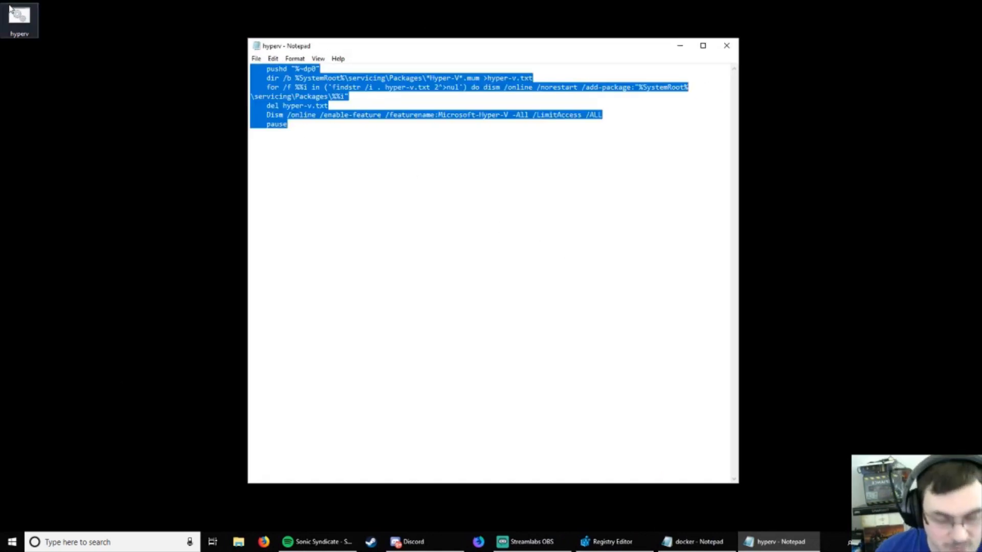
key("Delete")
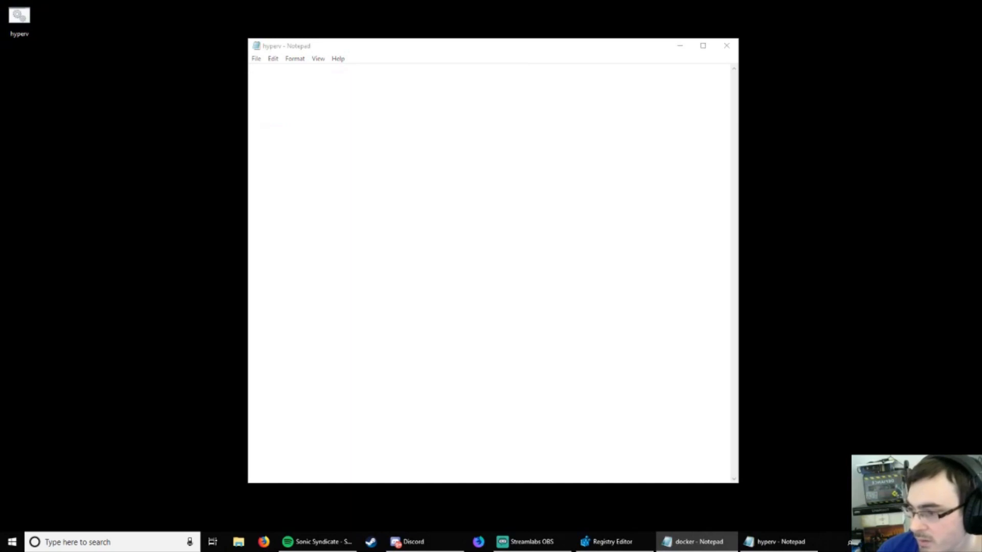
left_click(379, 209)
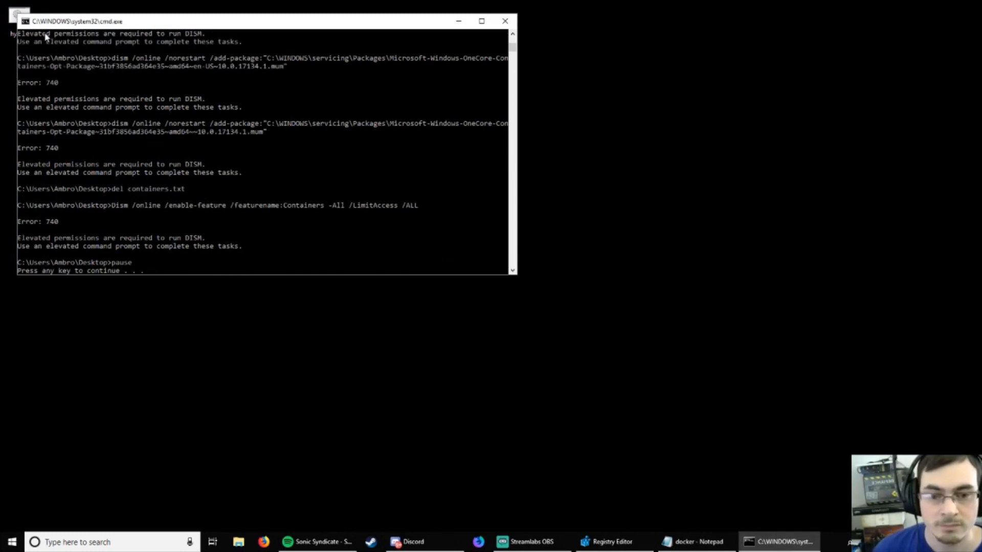
mouse_move(166, 100)
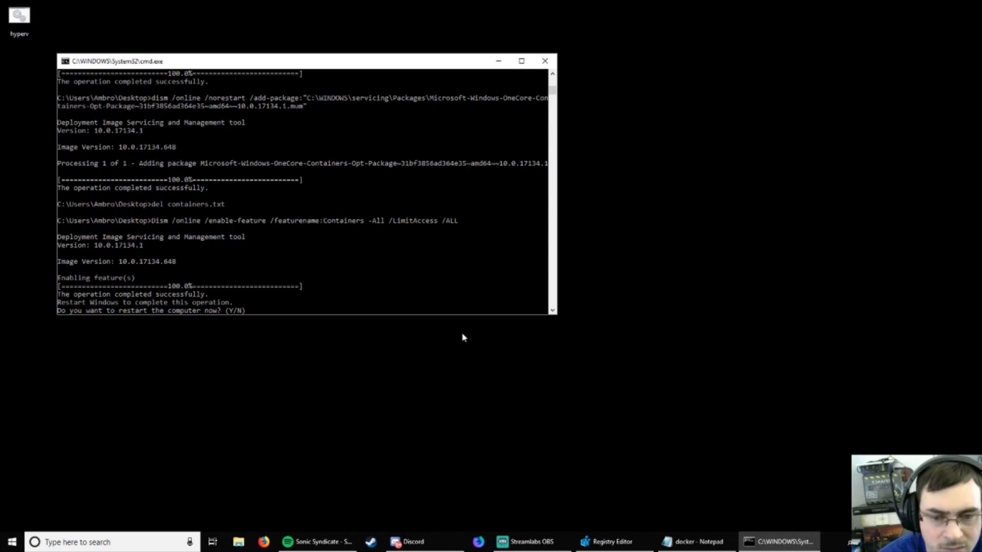
mouse_move(321, 281)
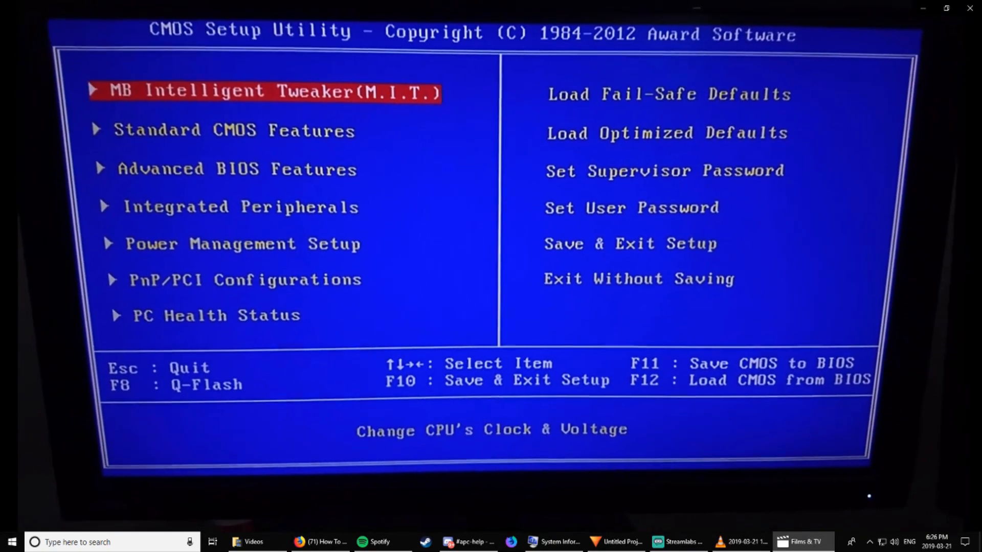
Step: Move through Advanced BIOS Features to verify Virtualization is Enabled
key("Down")
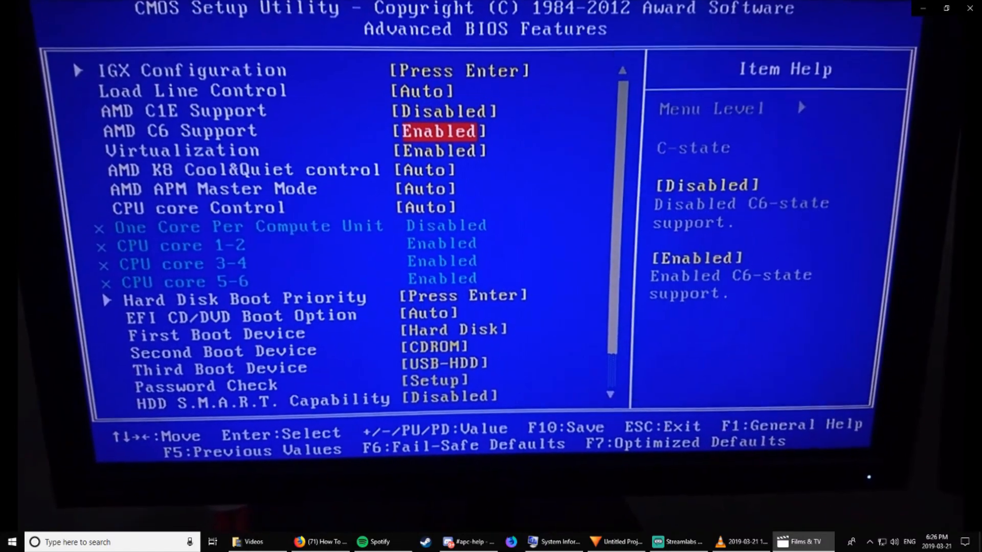
key("Down")
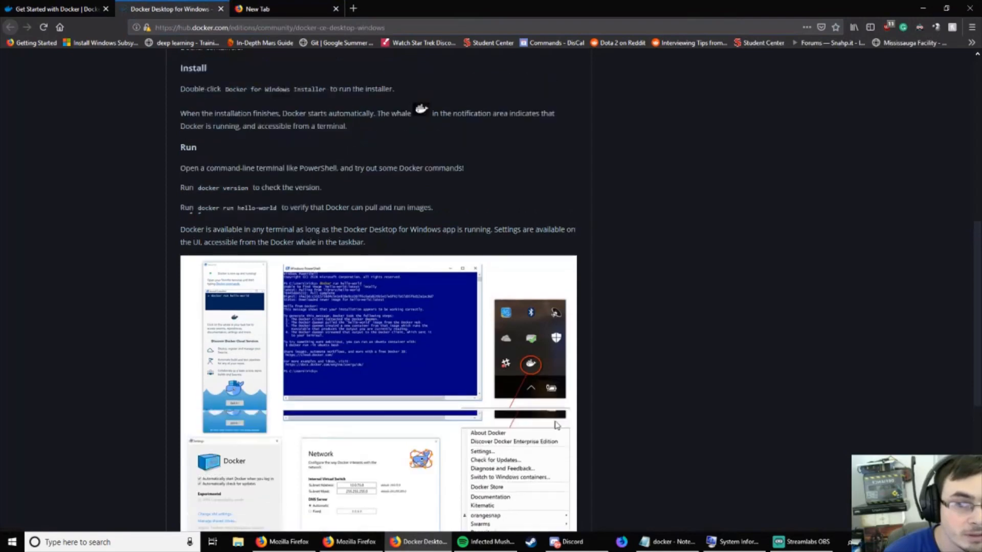
Step: Download the Docker for Windows Installer from Docker Hub into the Downloads folder
scroll("up", 3)
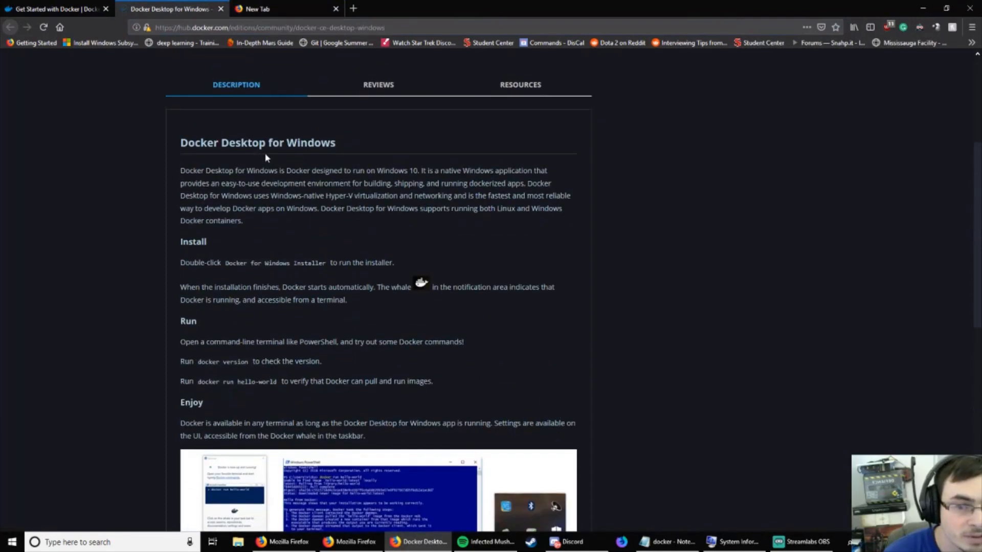
mouse_move(273, 281)
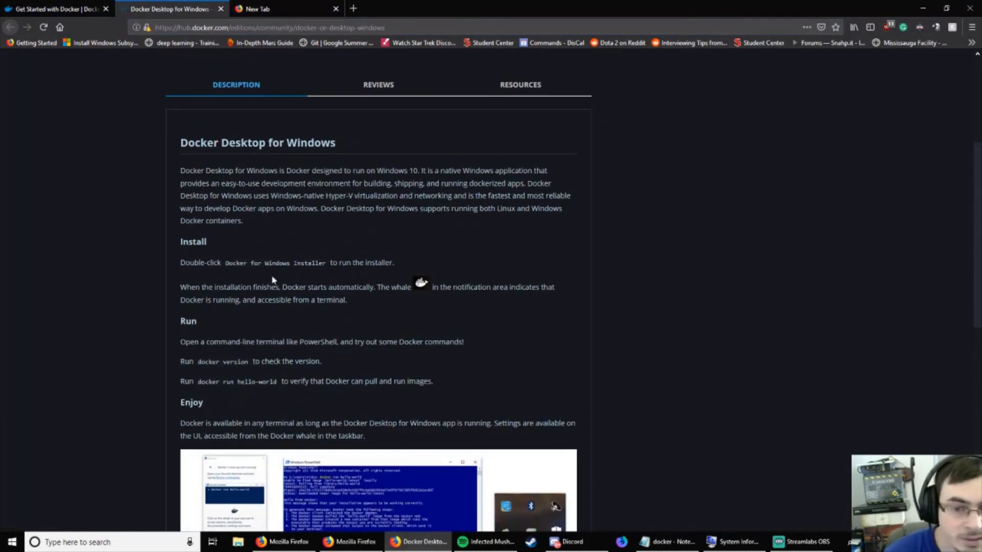
scroll("down", 3)
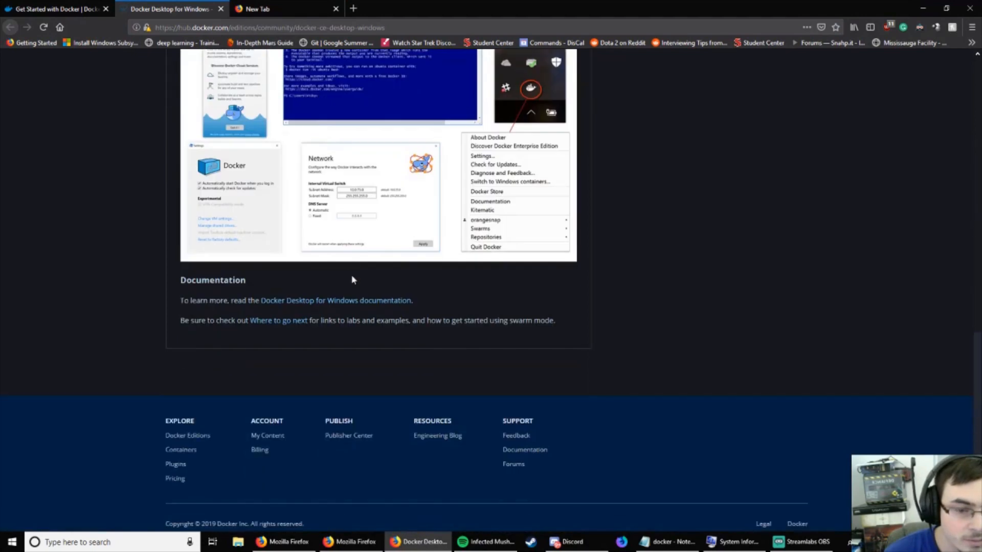
scroll("up", 3)
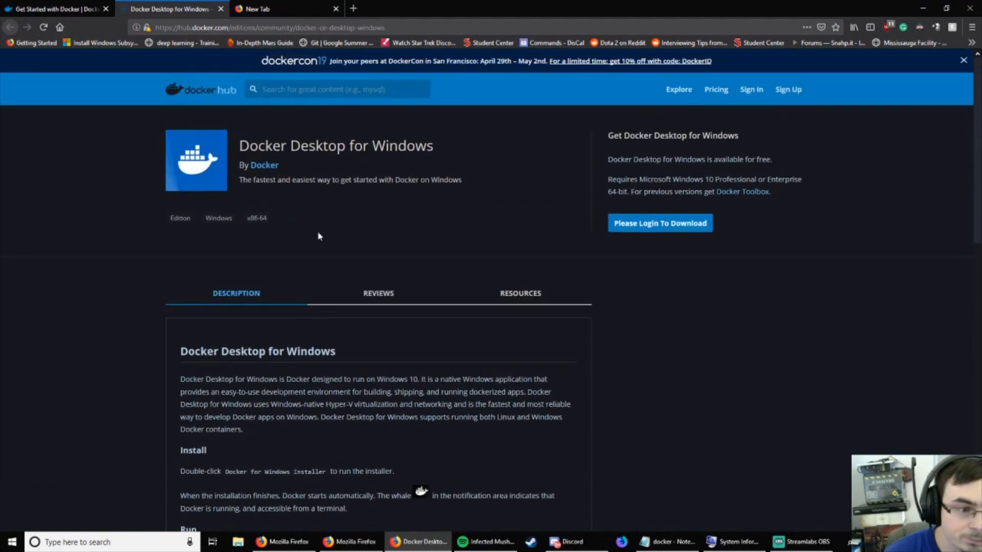
left_click(659, 223)
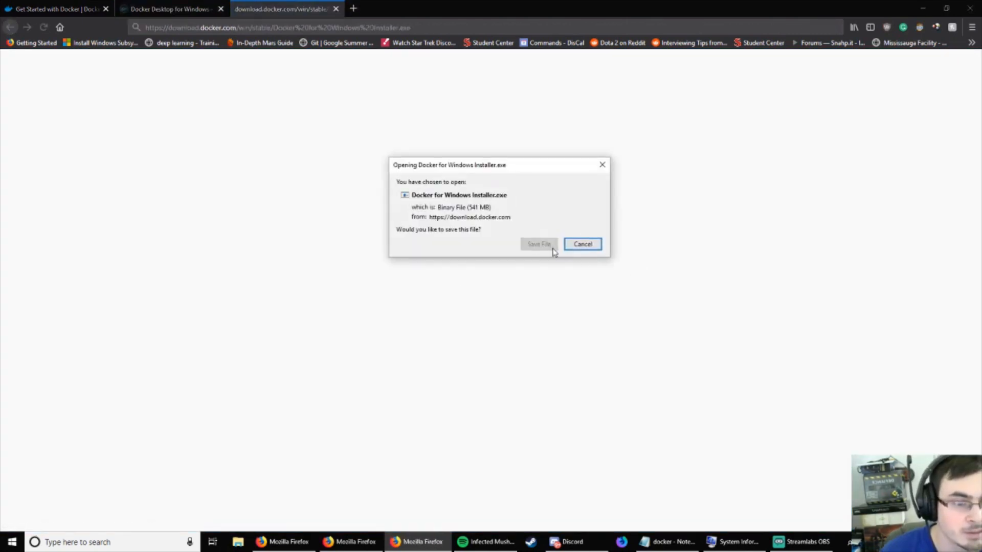
left_click(538, 244)
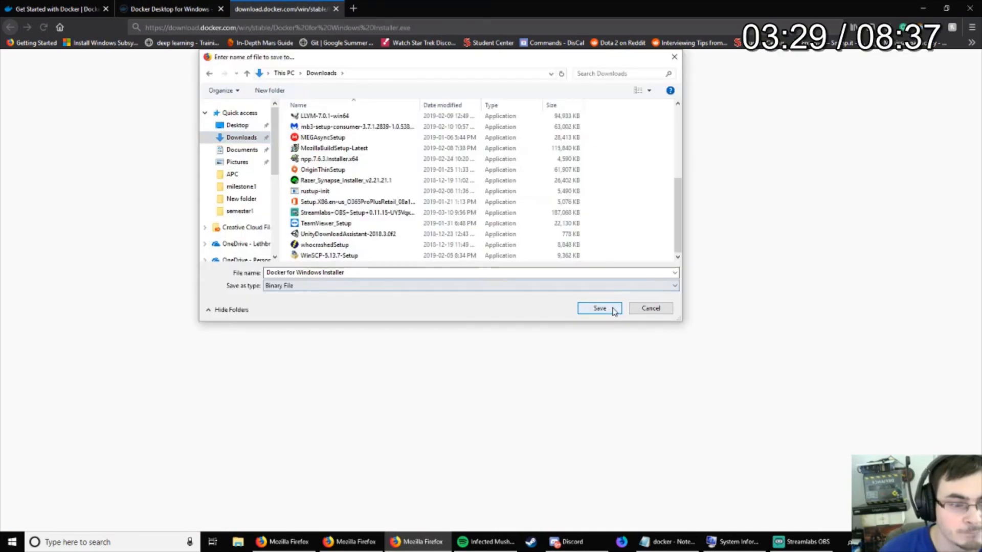
left_click(599, 308)
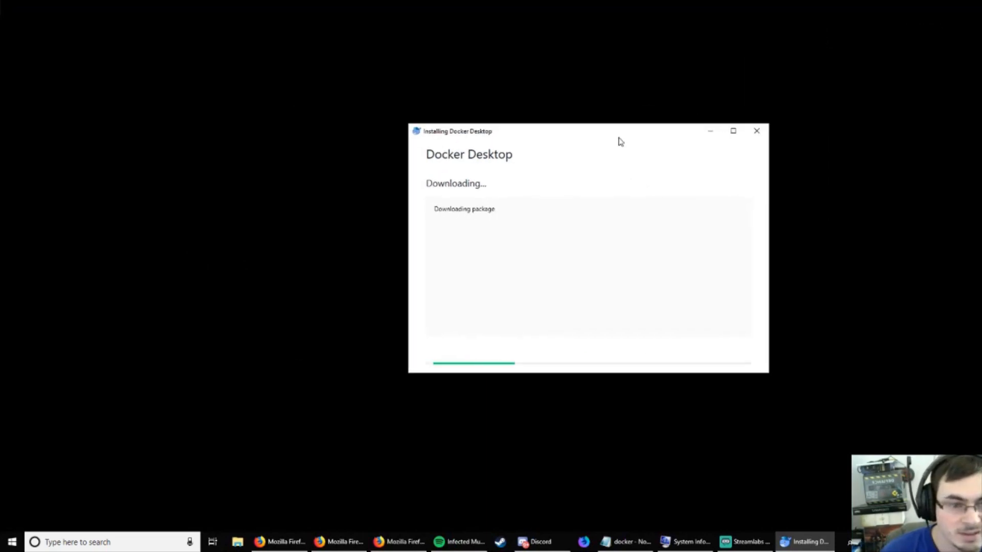
mouse_move(695, 113)
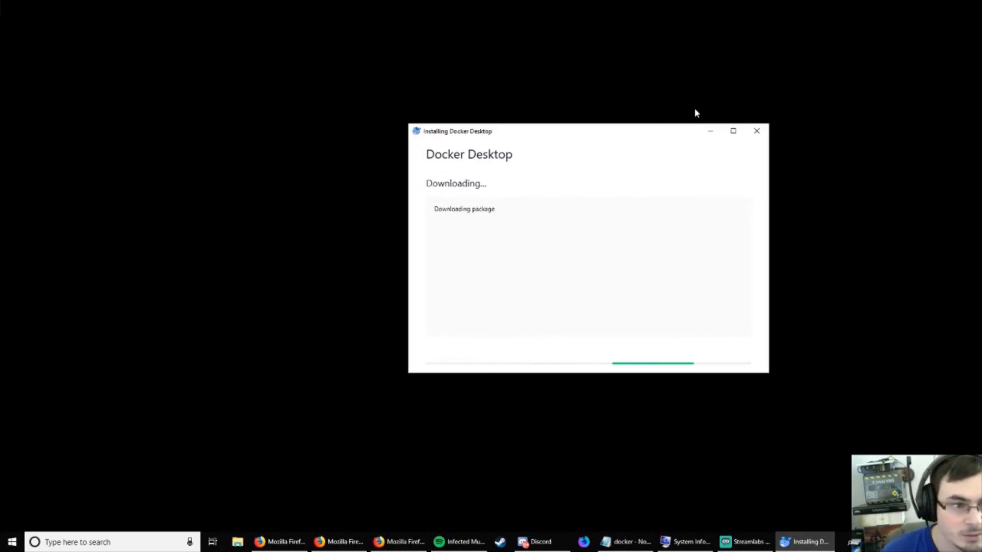
mouse_move(607, 124)
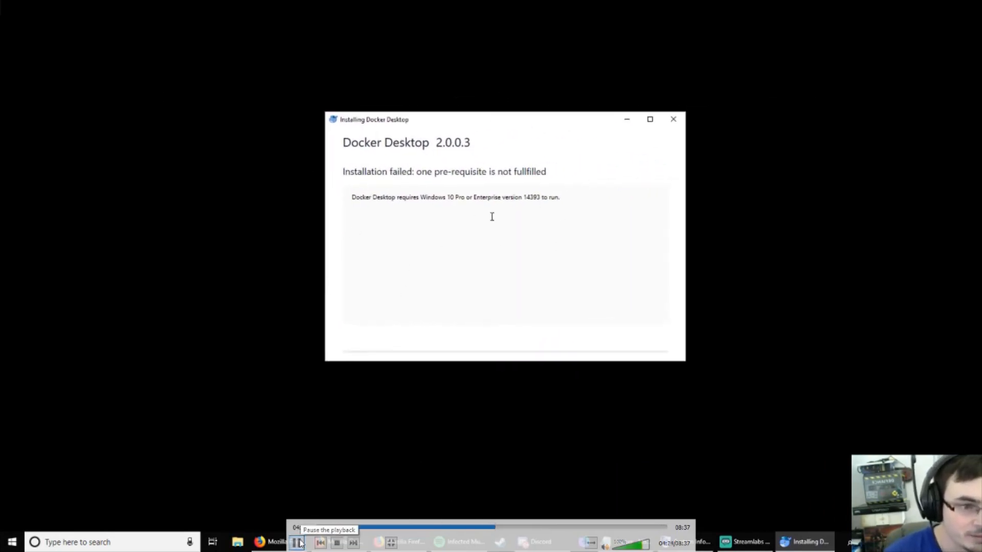
mouse_move(650, 119)
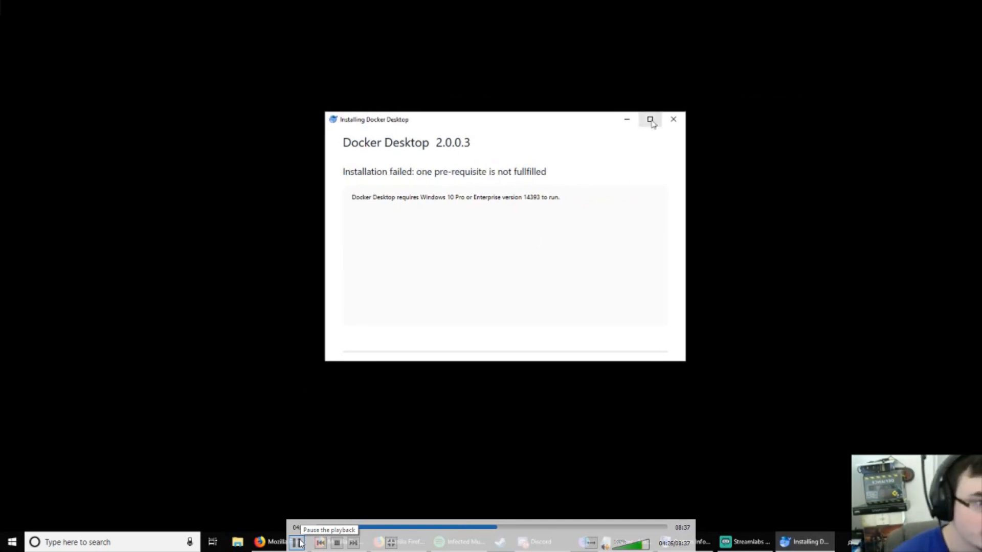
mouse_move(674, 119)
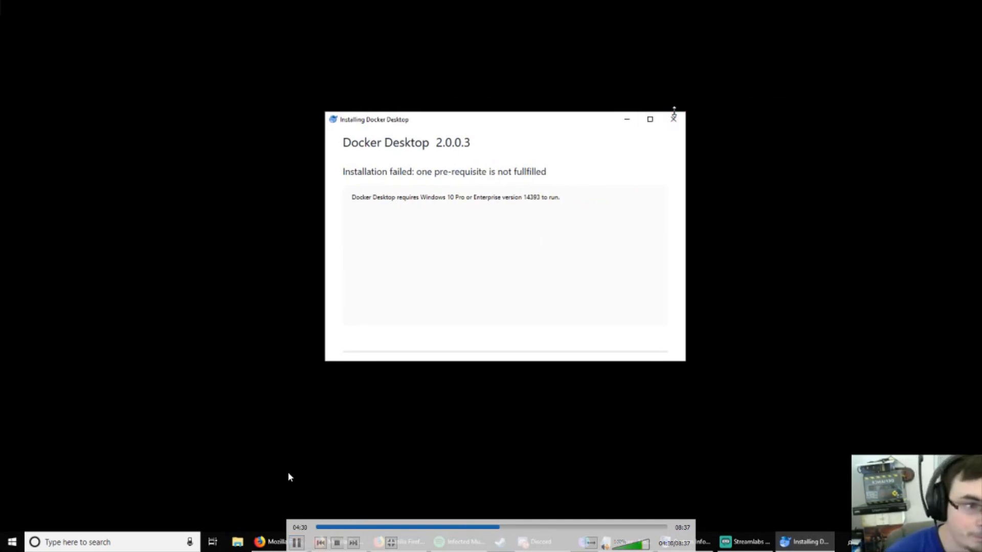
mouse_move(673, 119)
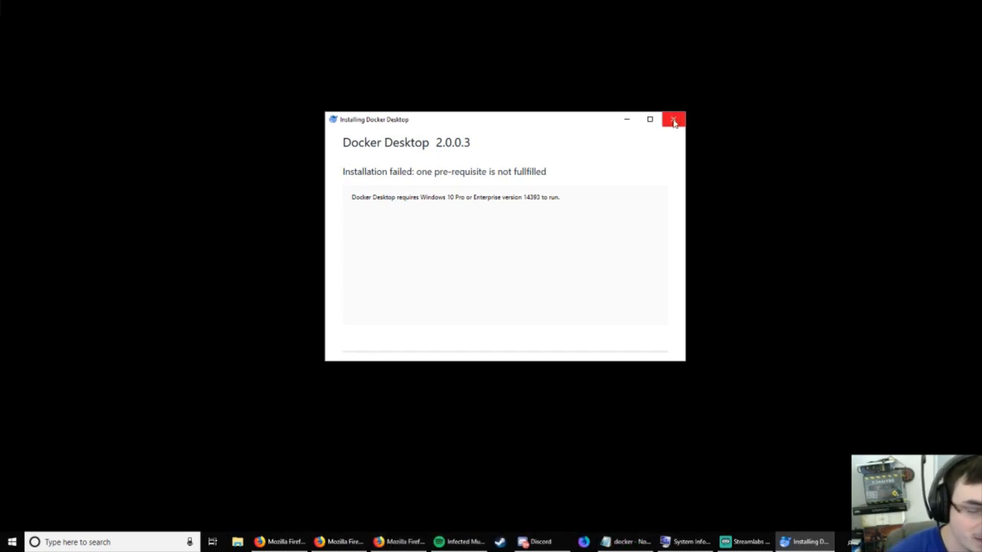
Step: Close the Docker Desktop 2.0.0.3 installer after its Windows 10 Pro/Enterprise prerequisite failure
left_click(674, 119)
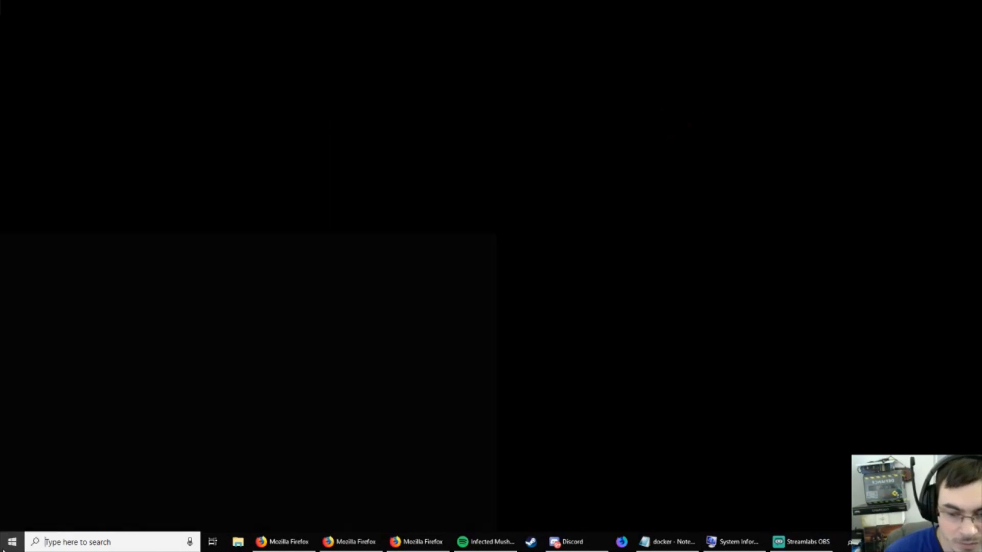
Step: Search for 'reg' and launch Registry Editor
type("reg")
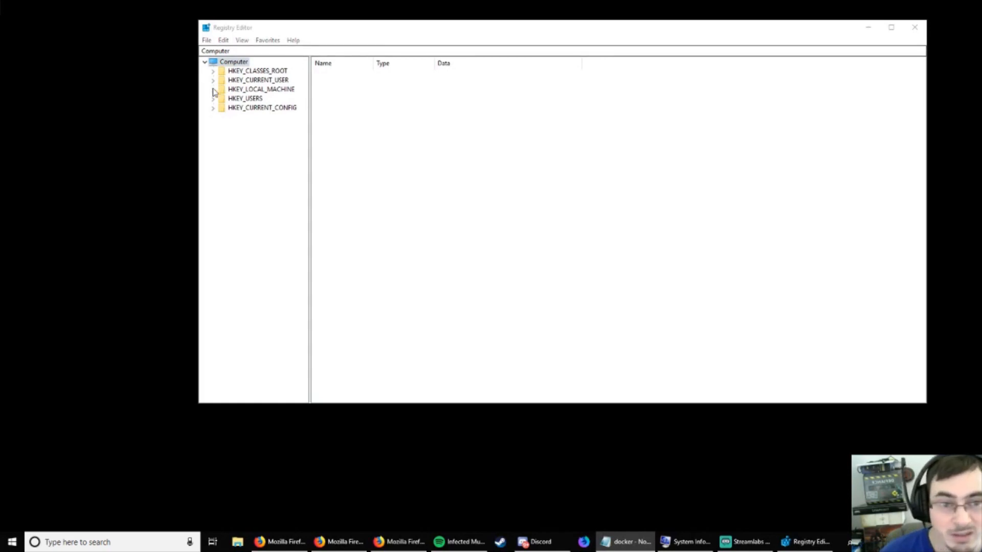
Step: Expand HKEY_LOCAL_MACHINE\SOFTWARE\Microsoft\Windows NT to reveal CurrentVersion
left_click(260, 88)
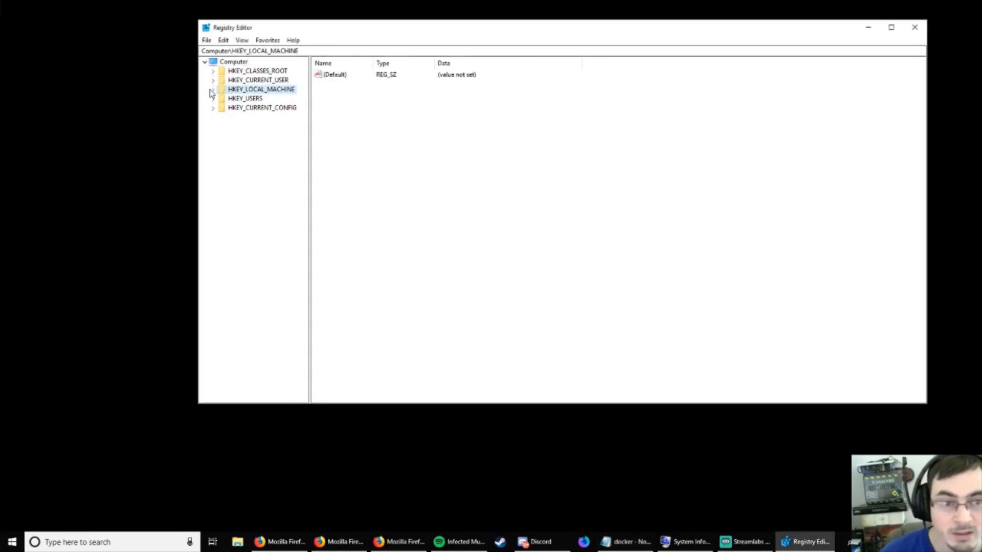
left_click(213, 89)
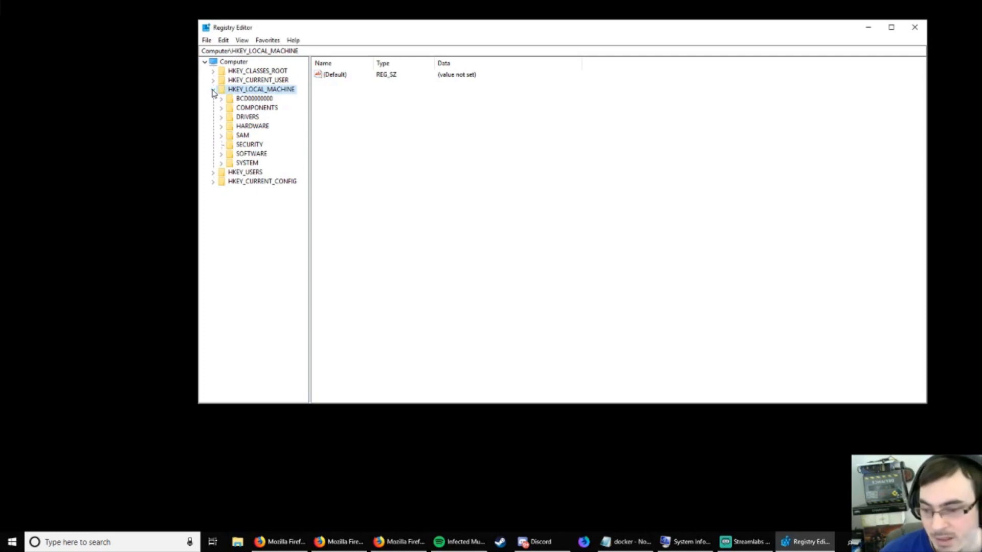
mouse_move(223, 147)
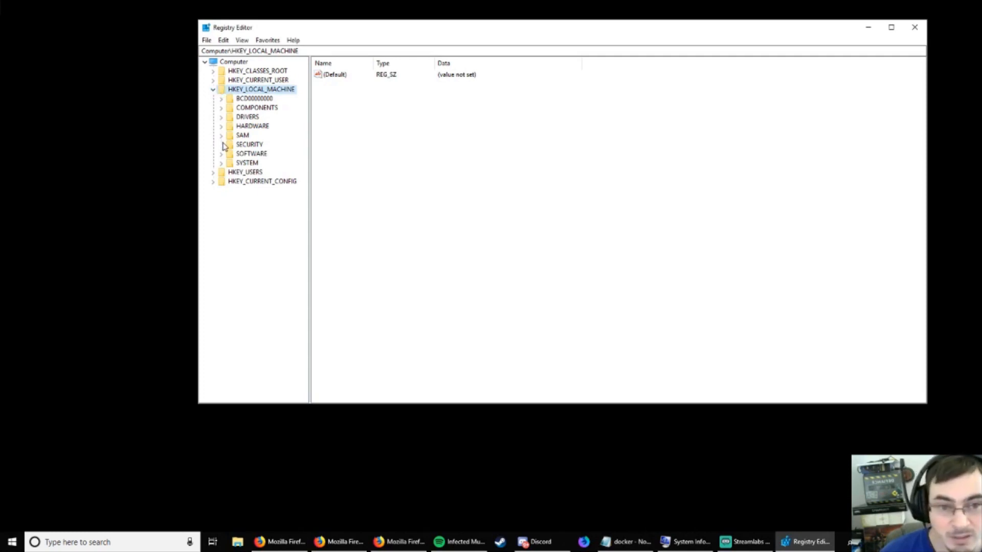
left_click(222, 153)
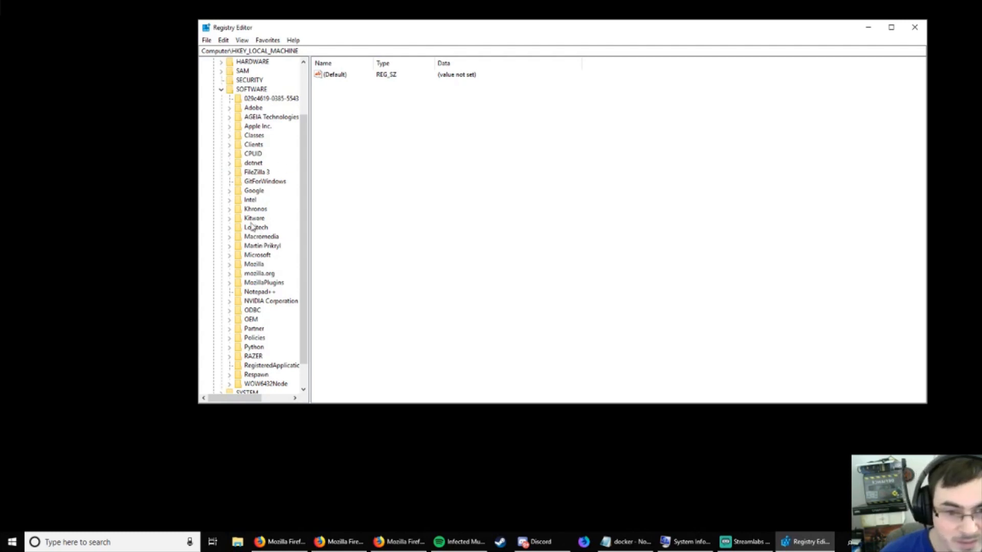
mouse_move(253, 337)
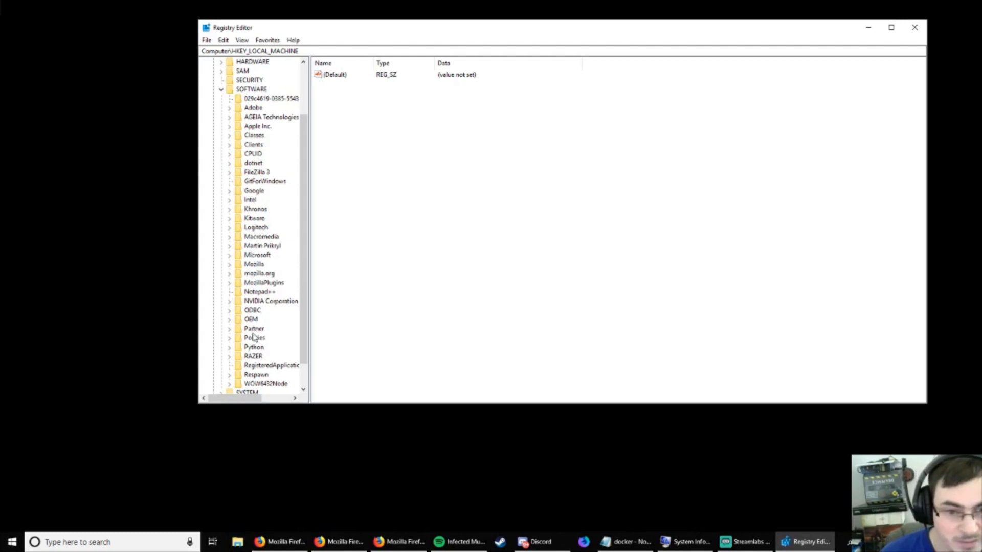
mouse_move(237, 254)
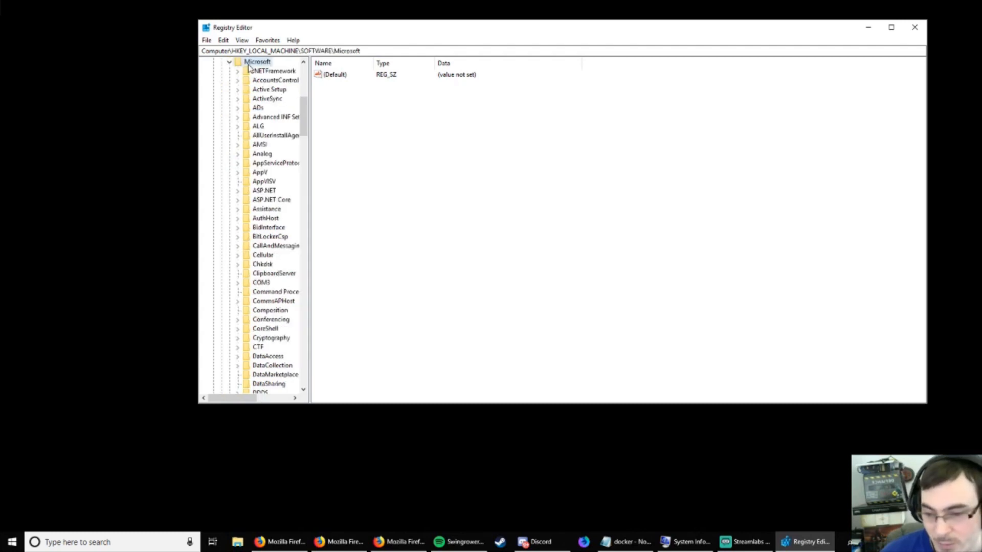
scroll("down", 3)
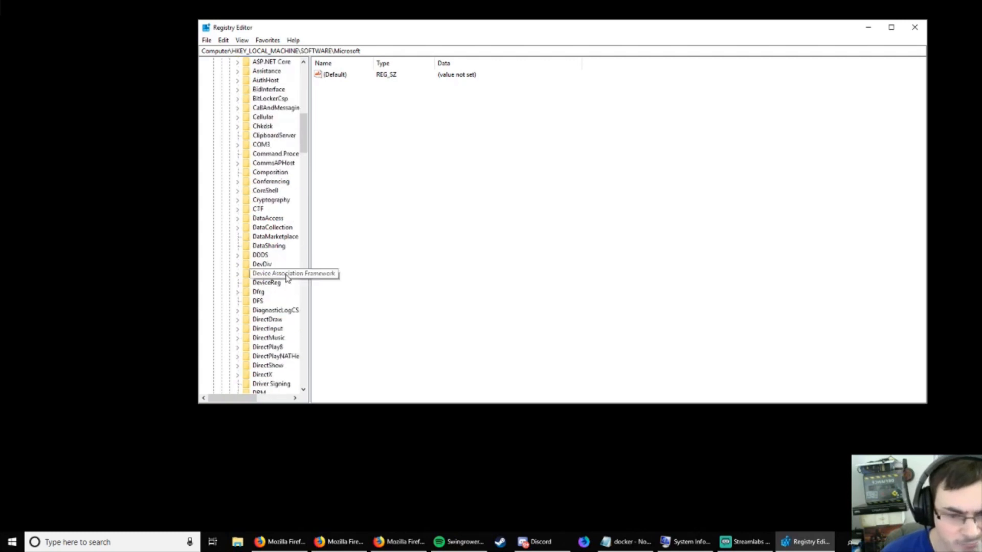
scroll("down", 3)
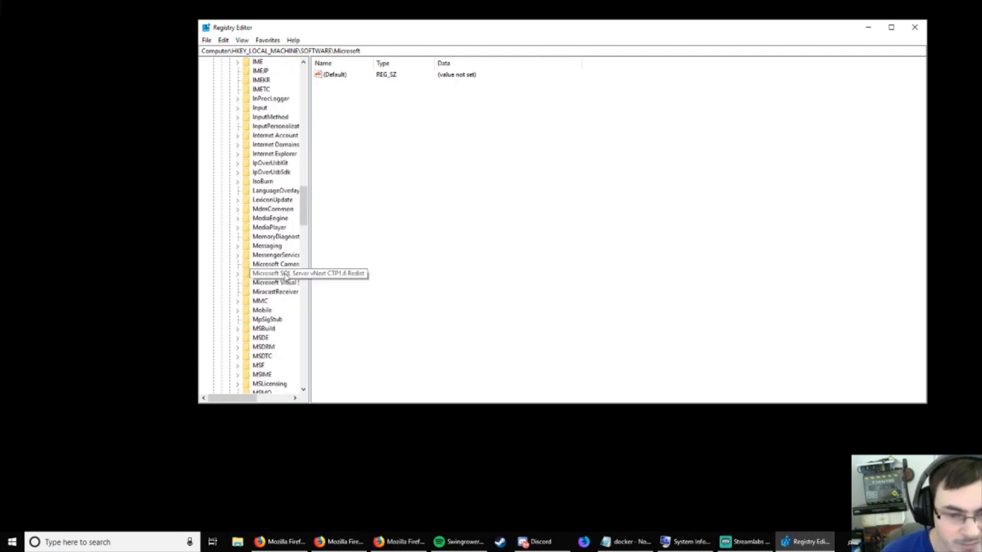
scroll("down", 3)
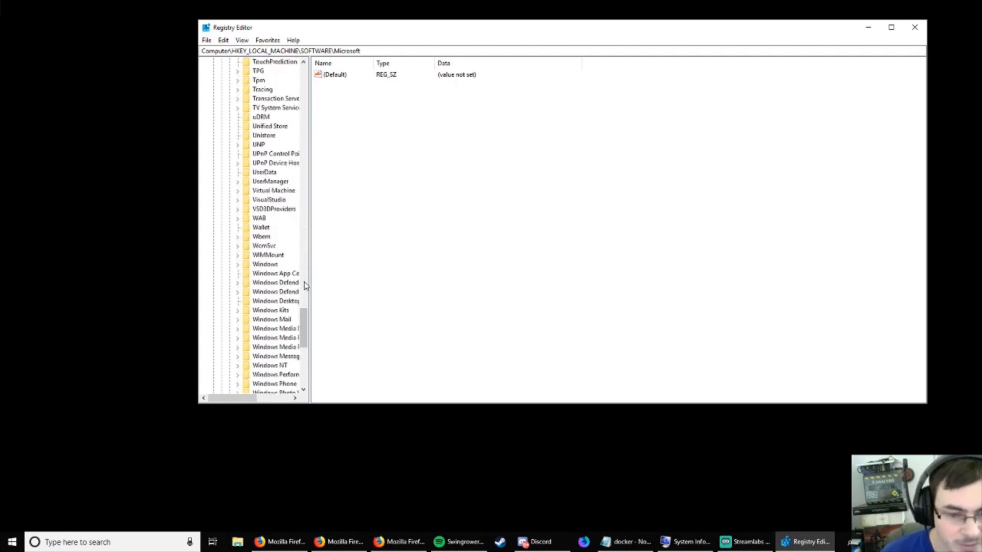
left_click(269, 282)
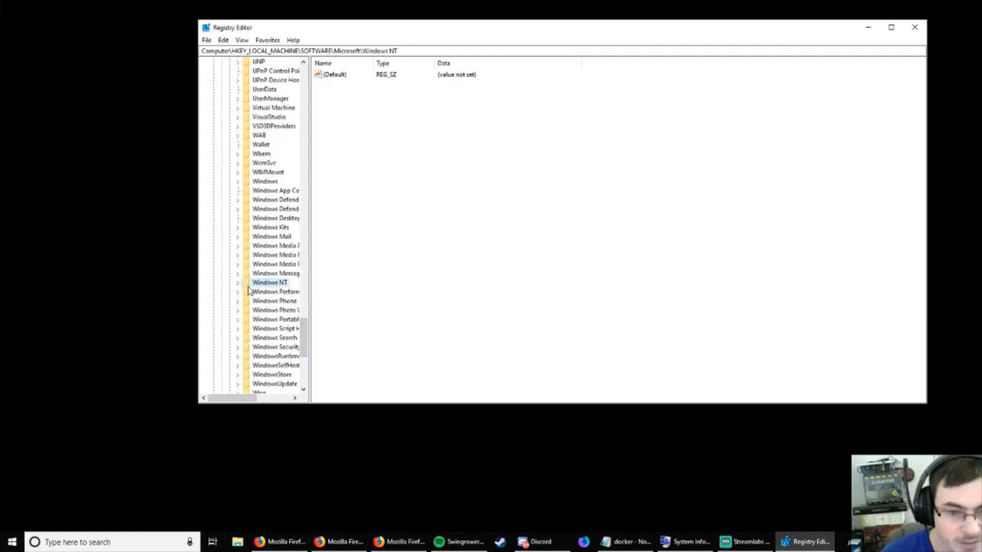
mouse_move(251, 293)
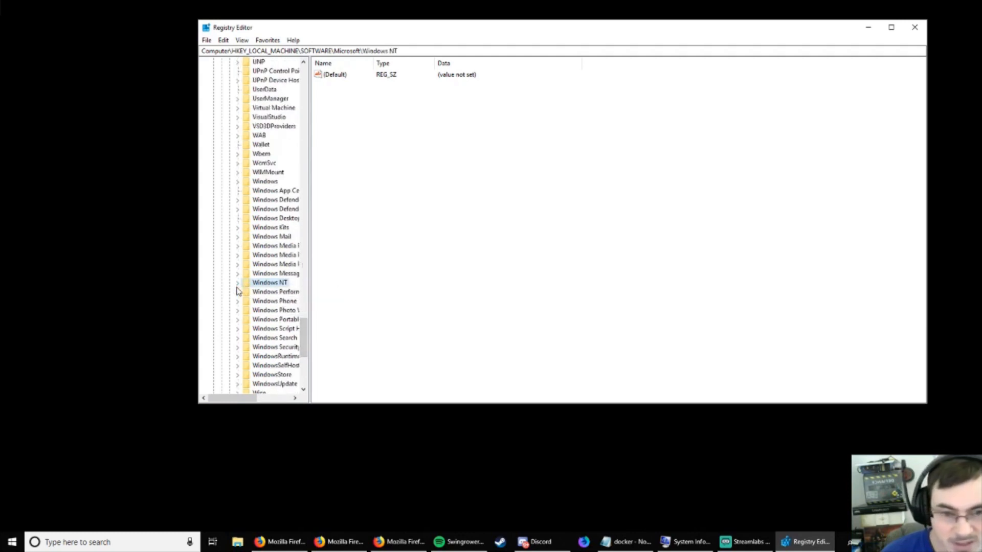
left_click(237, 282)
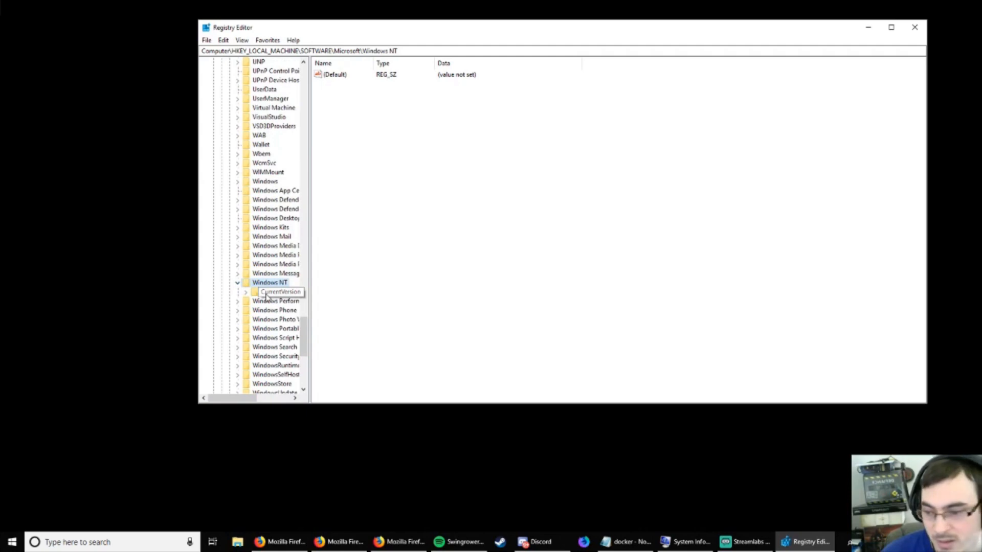
Step: Set the CurrentVersion EditionID value data to Professional, replacing Core
left_click(279, 292)
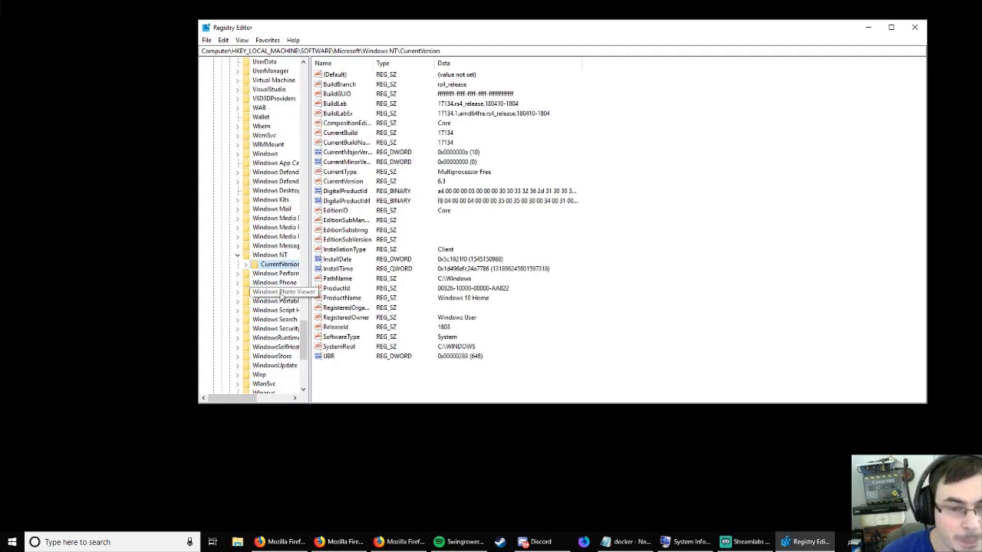
mouse_move(383, 243)
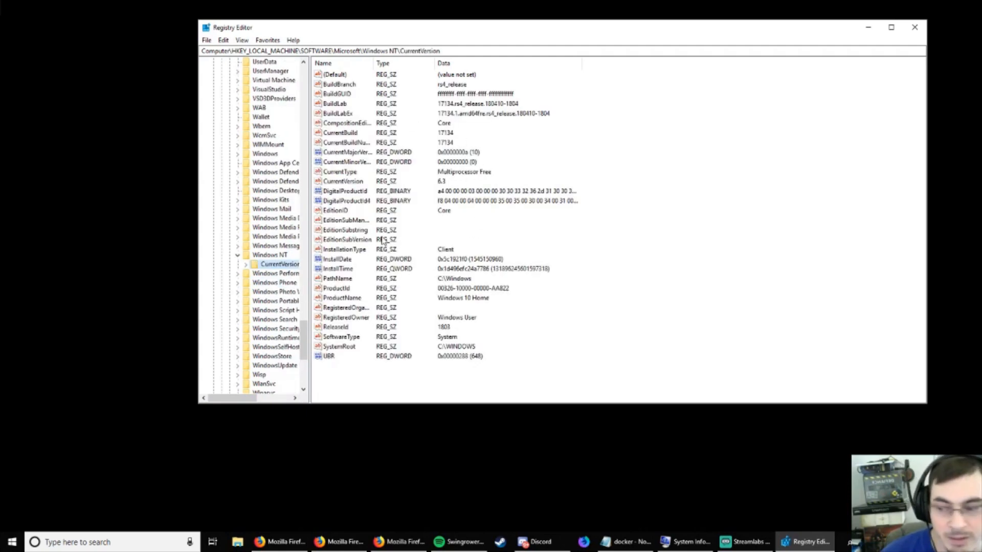
mouse_move(391, 134)
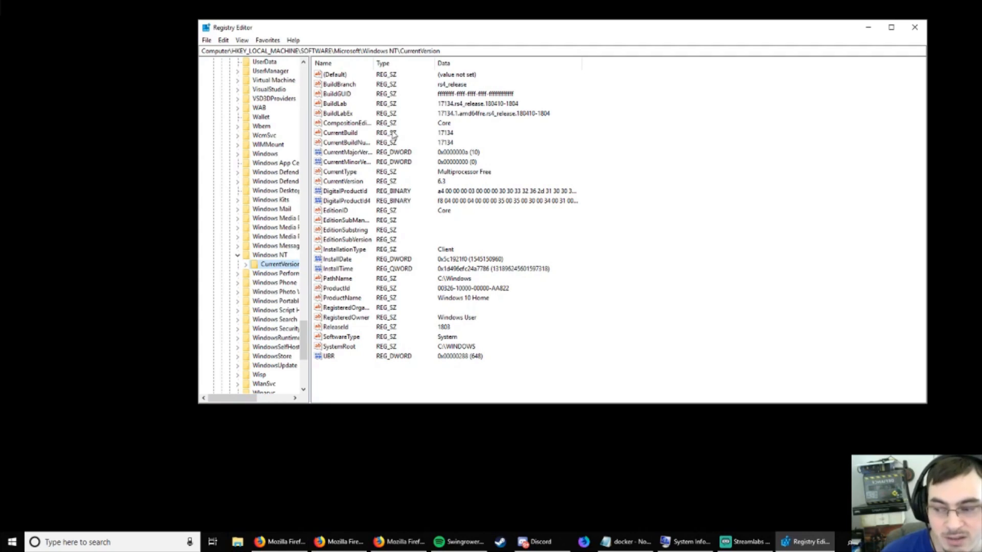
mouse_move(432, 221)
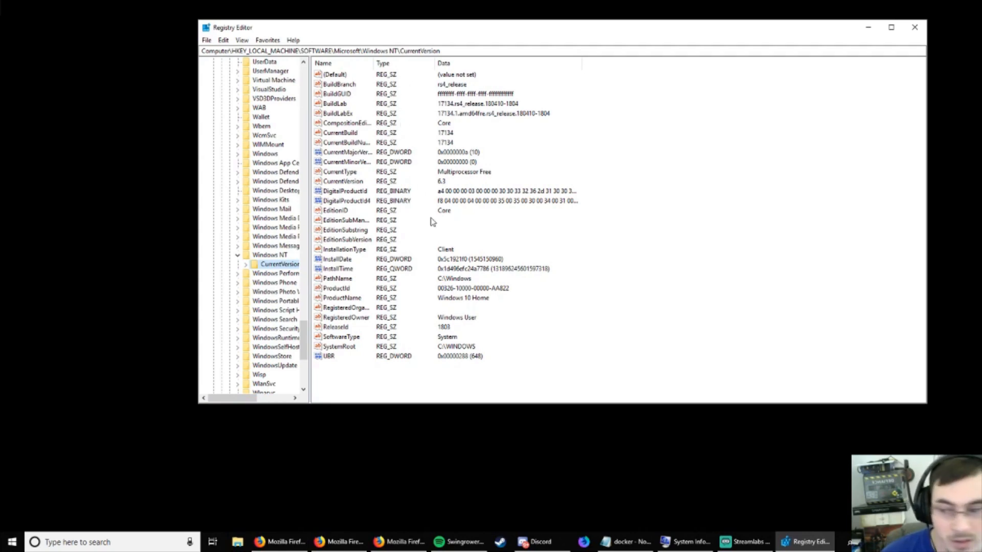
mouse_move(383, 366)
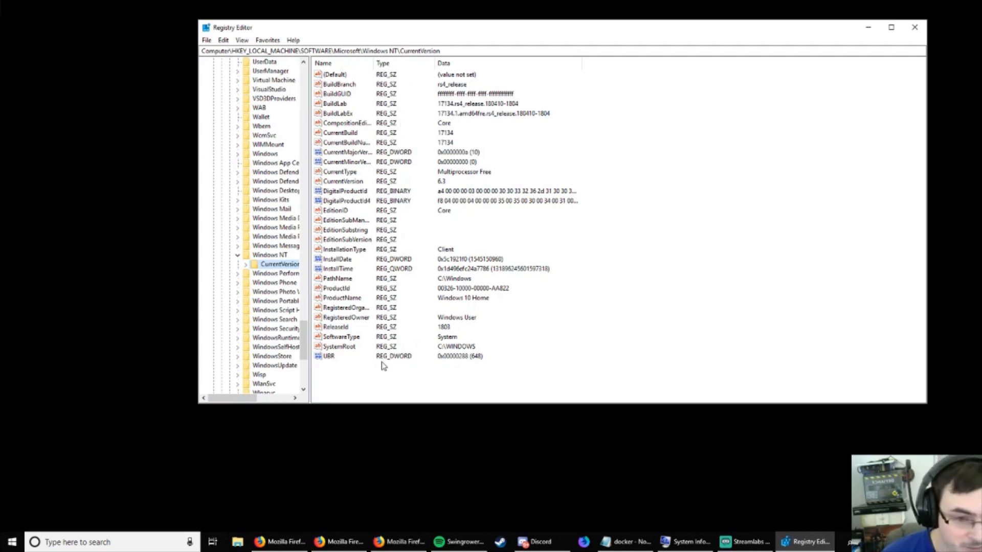
mouse_move(343, 220)
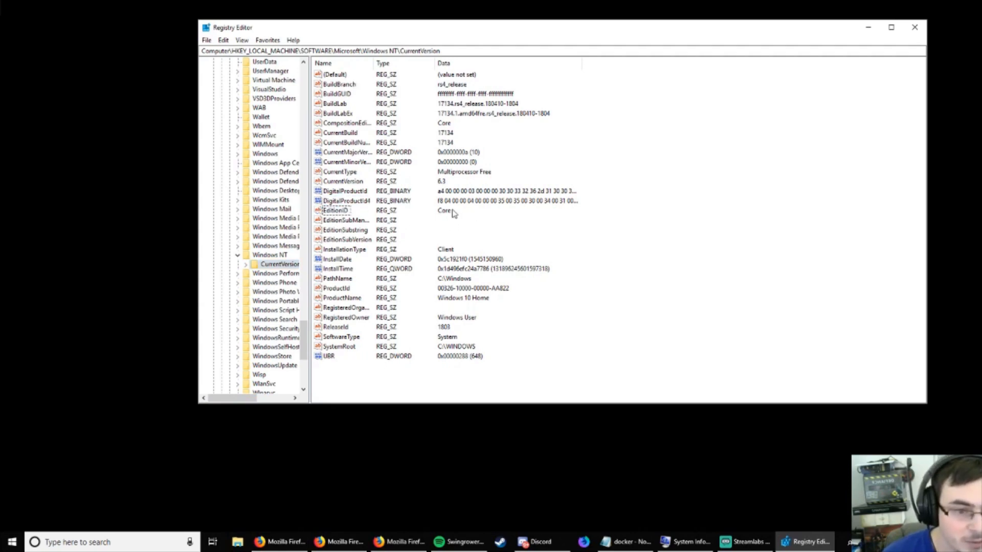
left_click(335, 210)
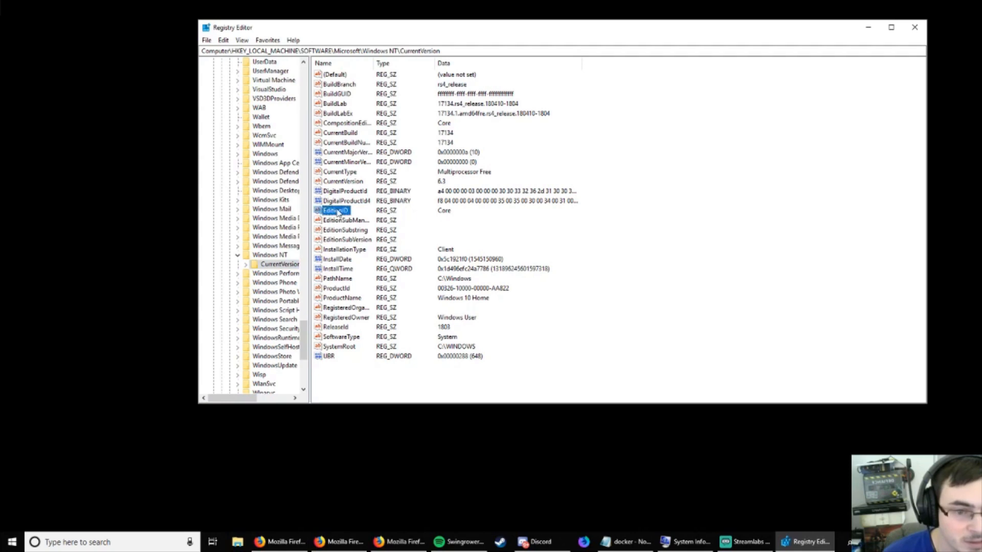
double_click(335, 209)
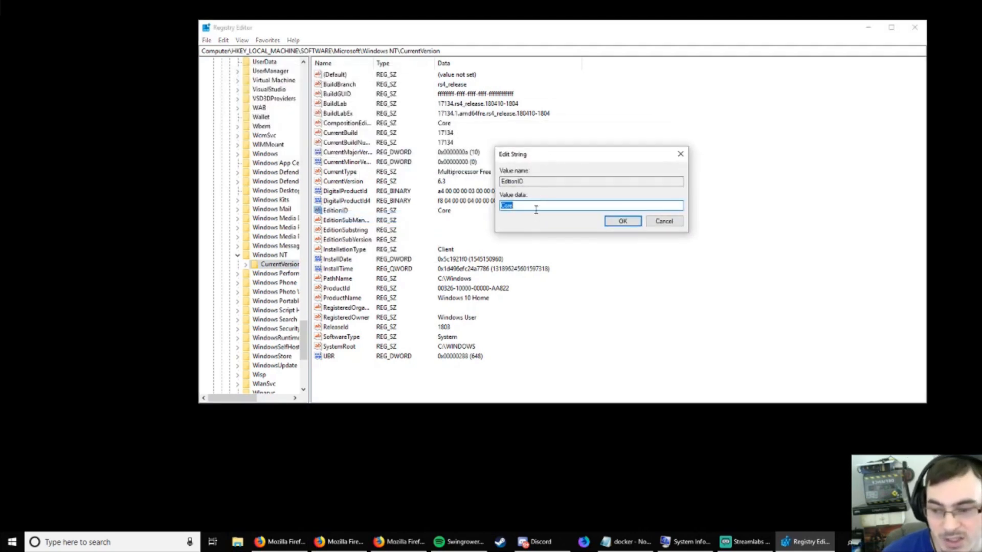
type("P")
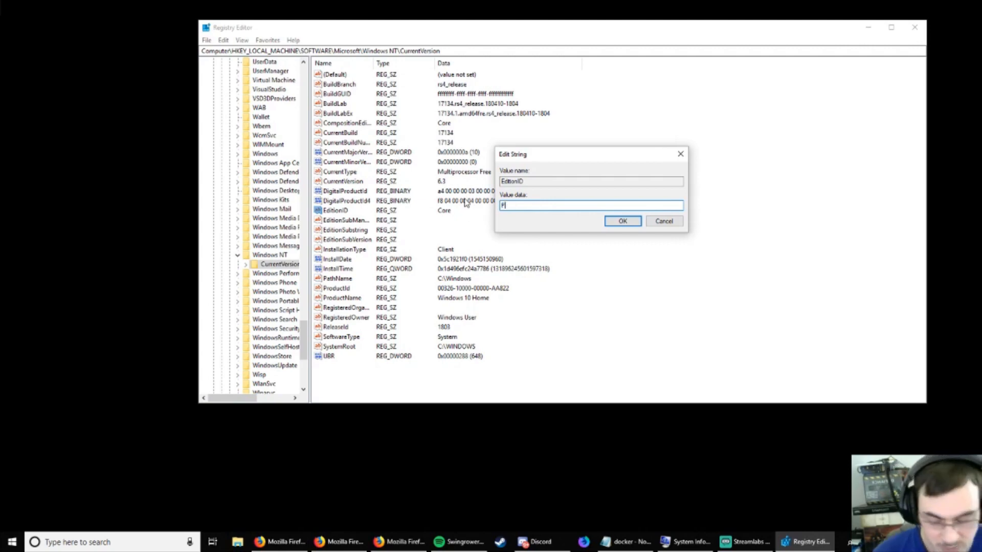
type("rofessional")
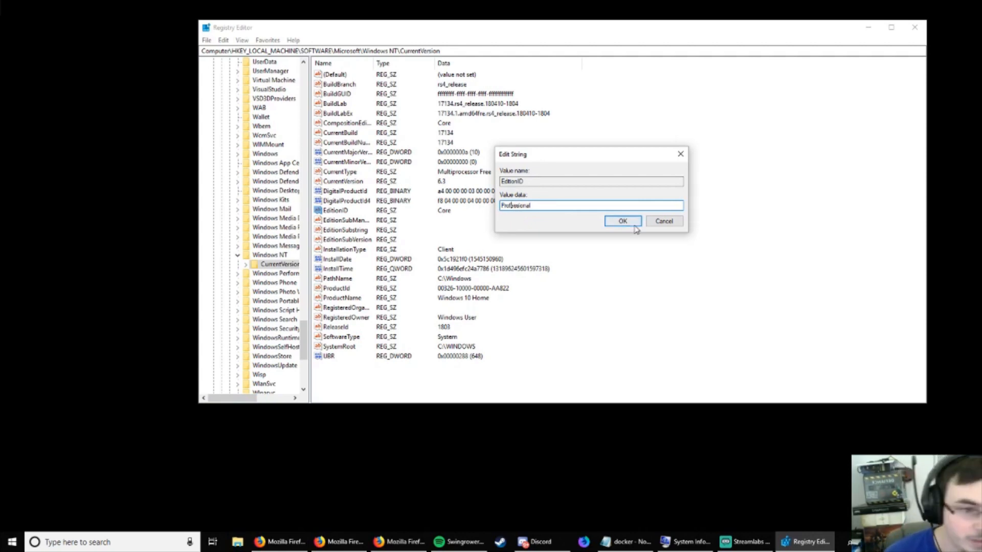
left_click(622, 221)
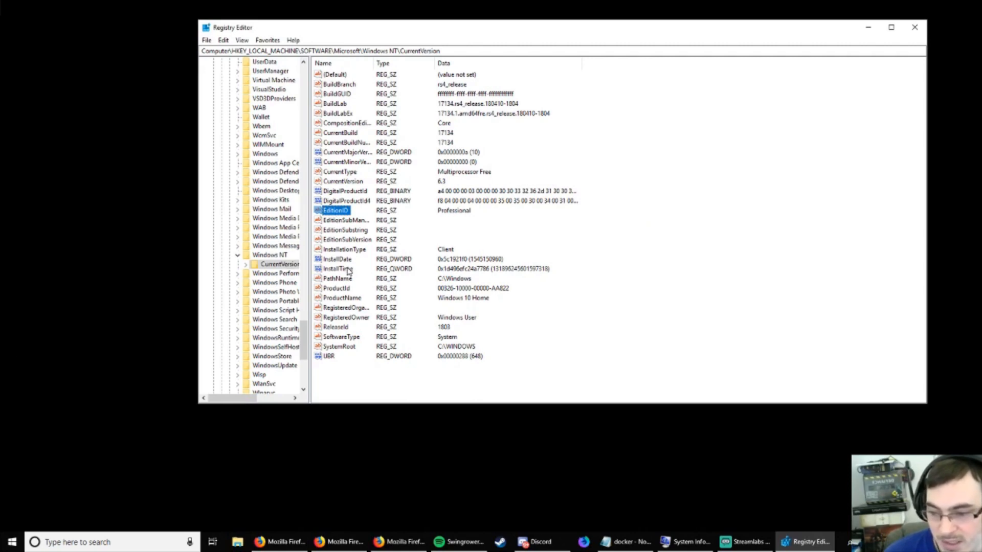
mouse_move(436, 263)
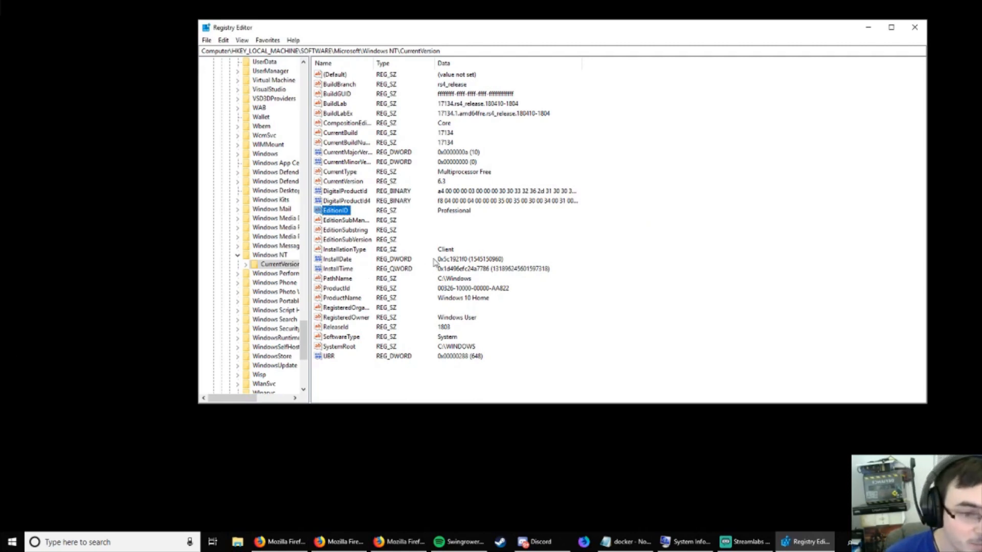
Step: Edit the ProductName registry value so it reads 'Windows 10 Pro' instead of Home
left_click(342, 298)
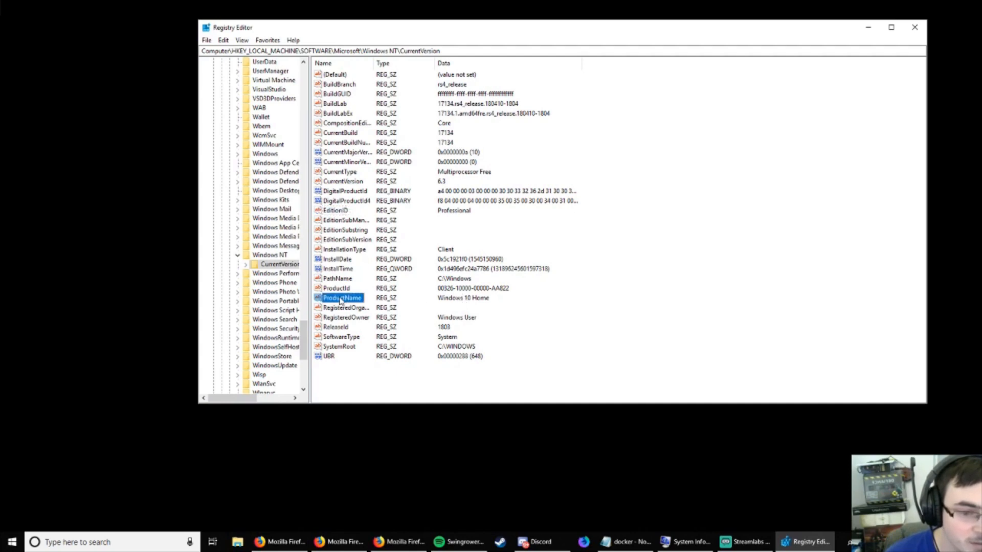
double_click(342, 297)
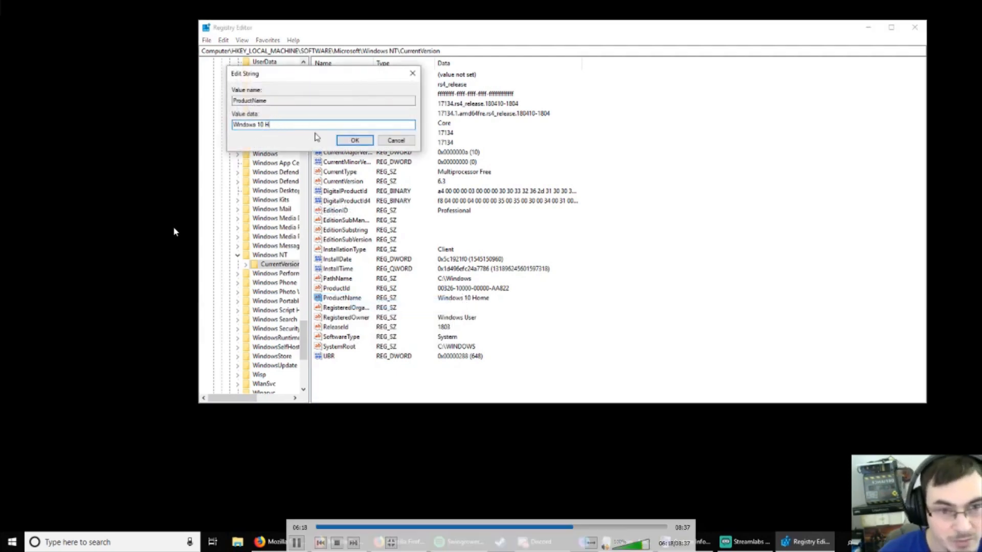
key("Backspace")
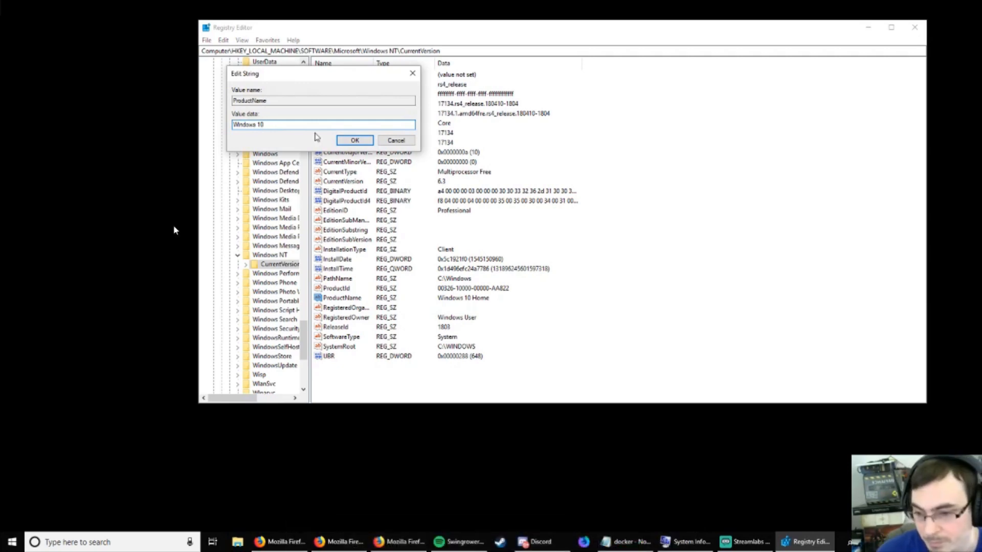
type("Pro")
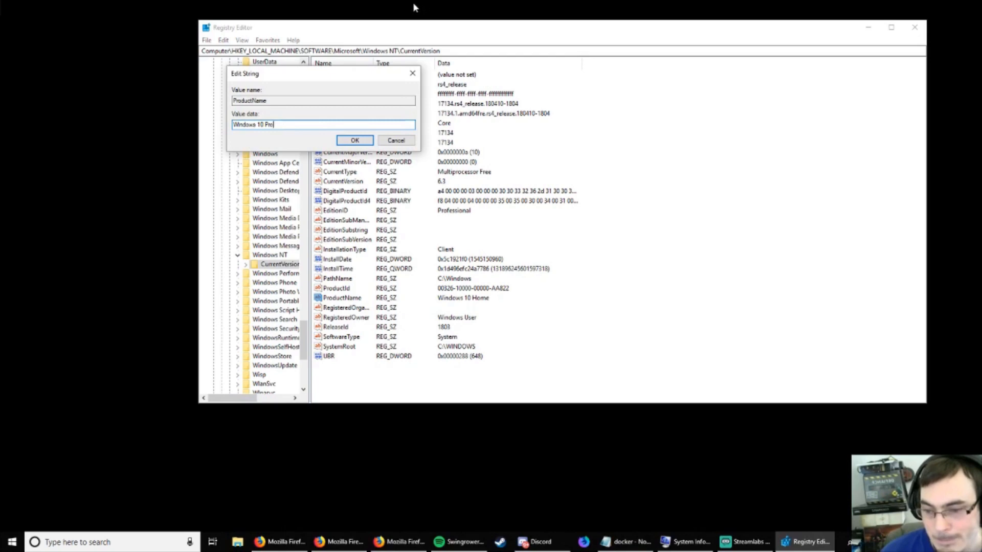
left_click(354, 140)
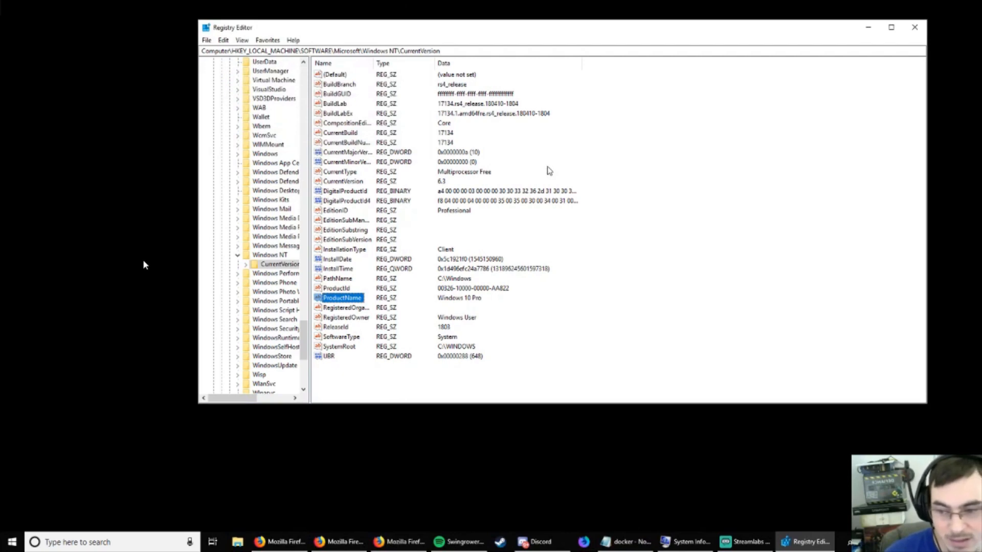
mouse_move(468, 305)
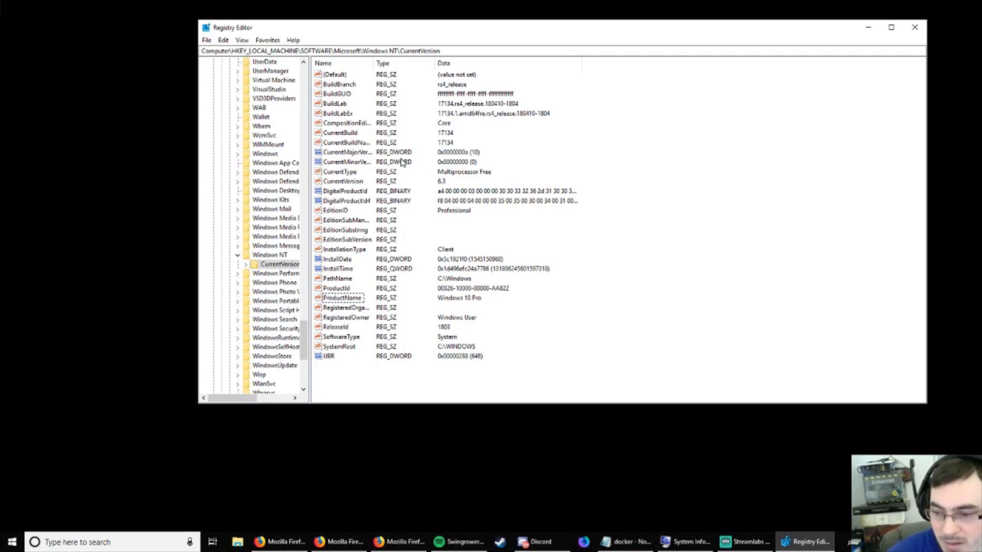
mouse_move(109, 319)
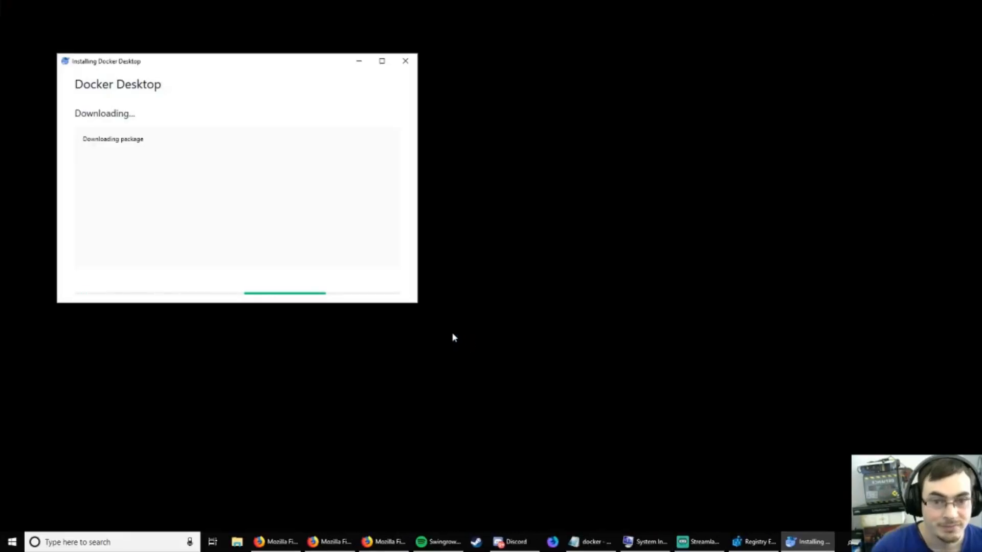
mouse_move(461, 346)
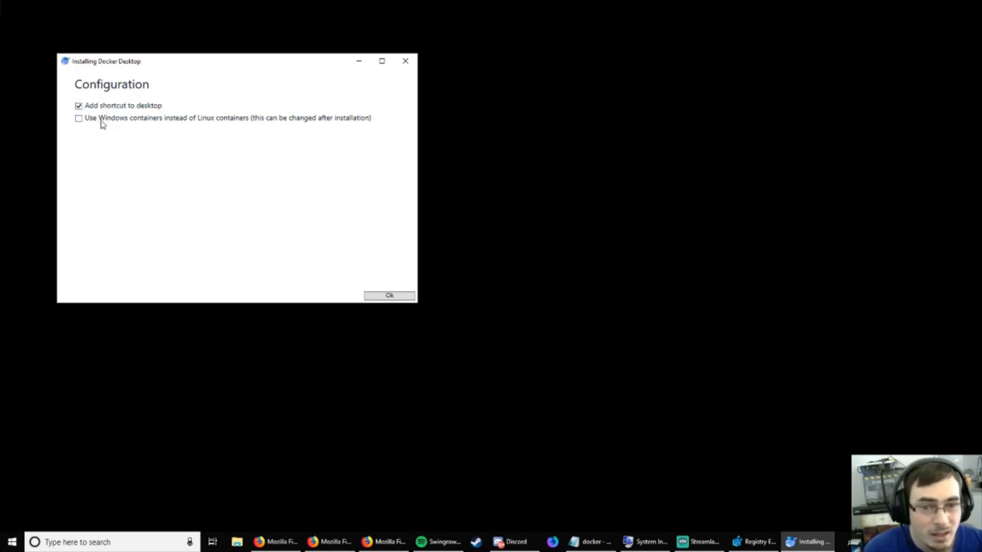
mouse_move(151, 121)
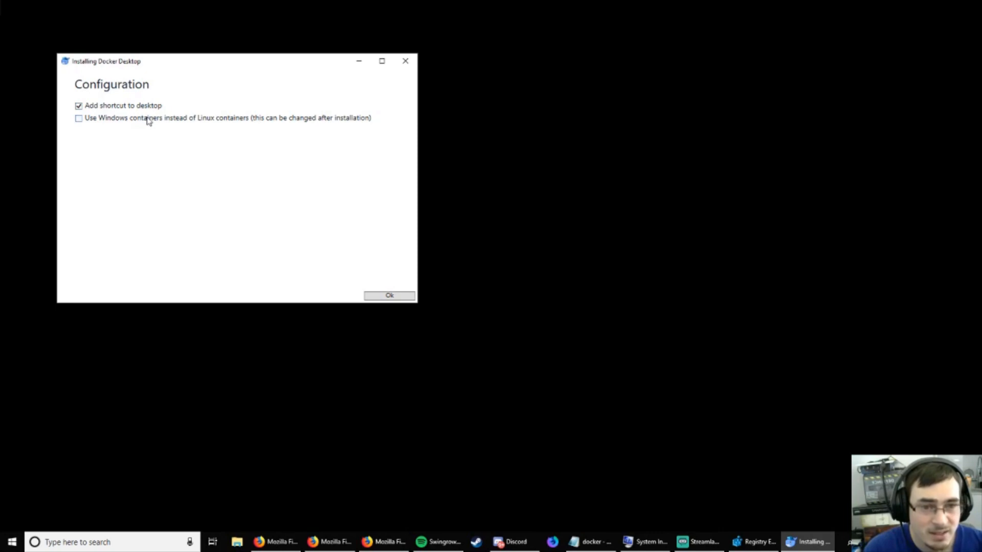
mouse_move(85, 188)
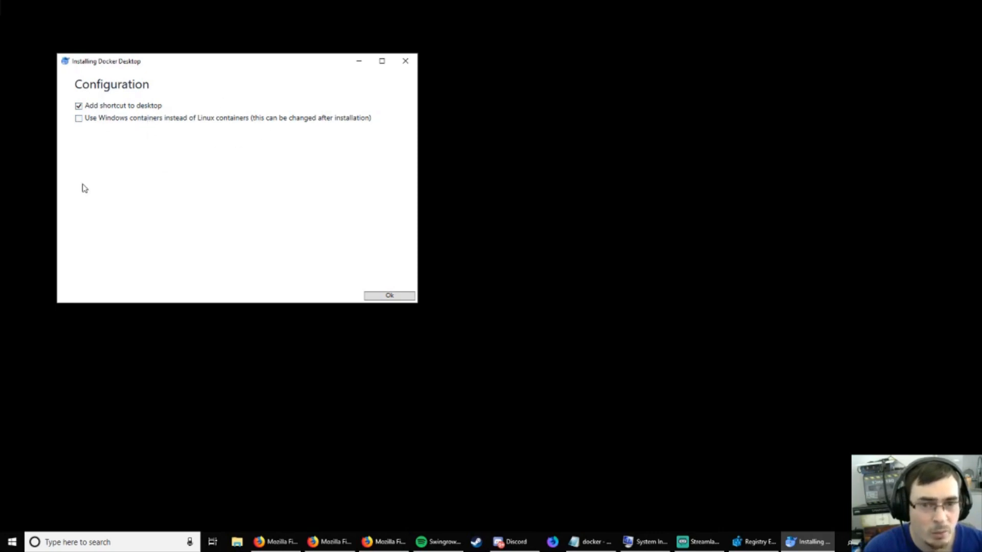
mouse_move(196, 169)
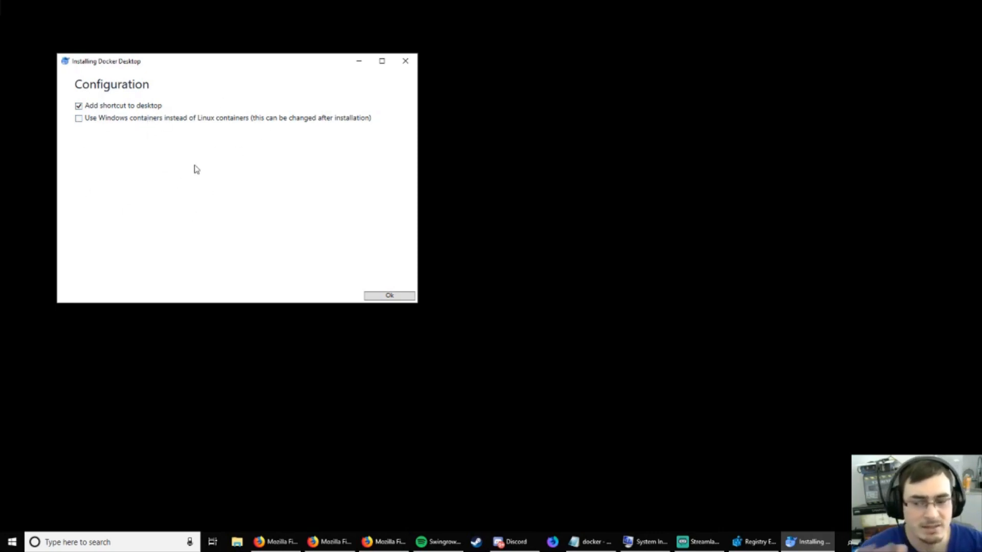
Step: Install Docker Desktop 2.0.0.3 with a desktop shortcut and Linux containers, then log out
left_click(389, 295)
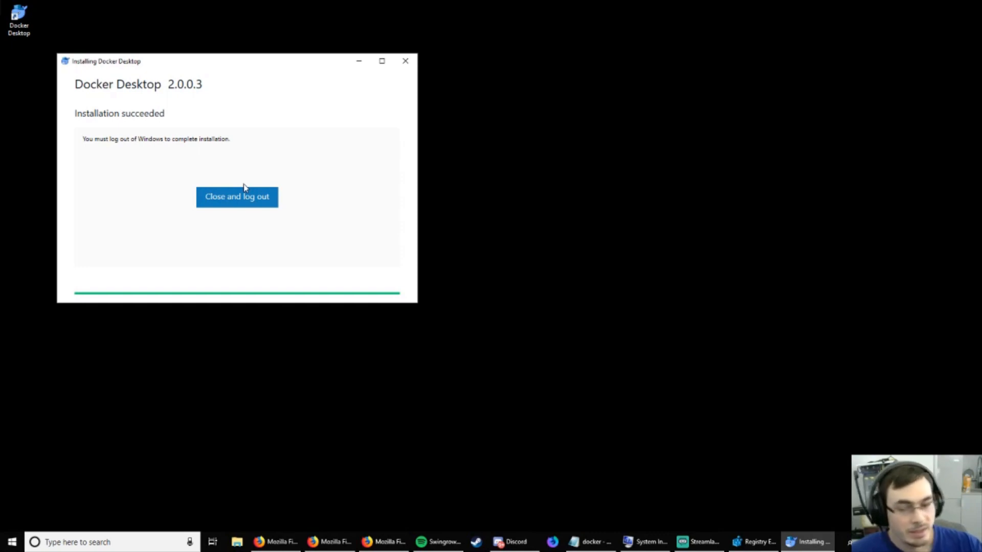
left_click(236, 196)
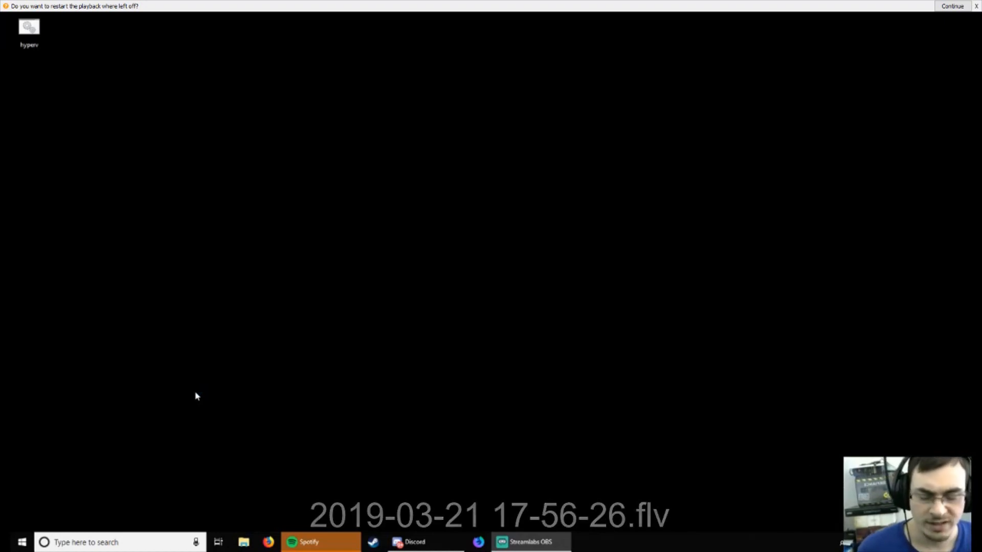
left_click(952, 6)
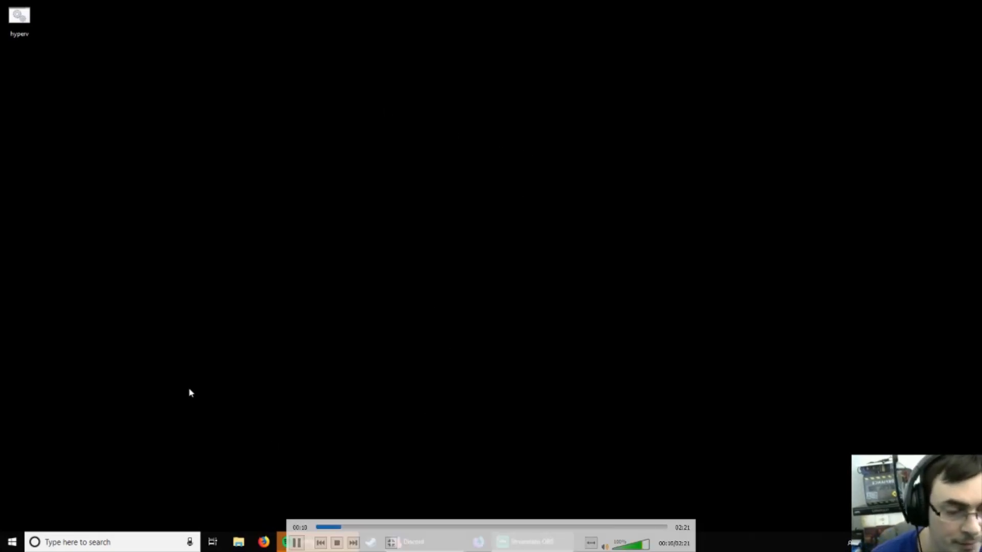
left_click(296, 542)
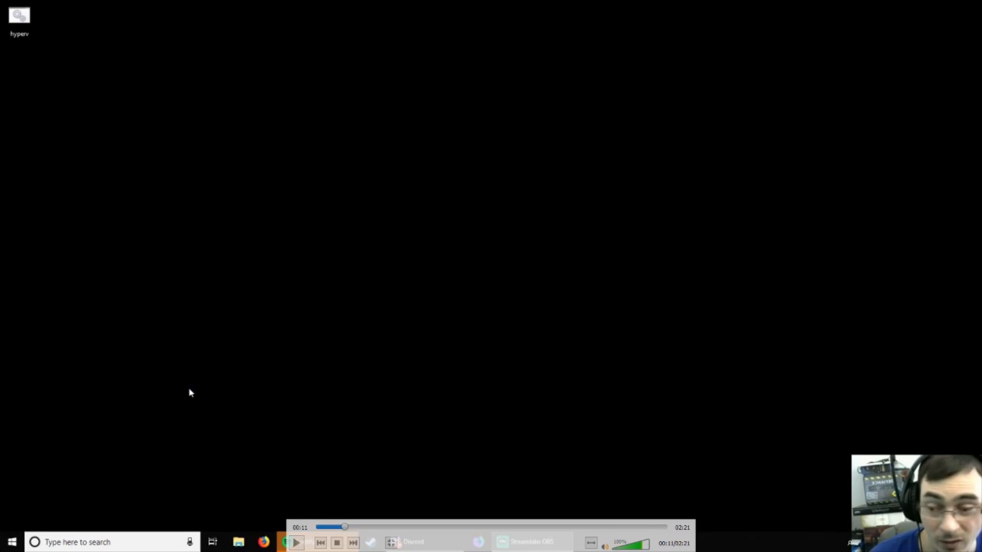
left_click(295, 542)
type("sy")
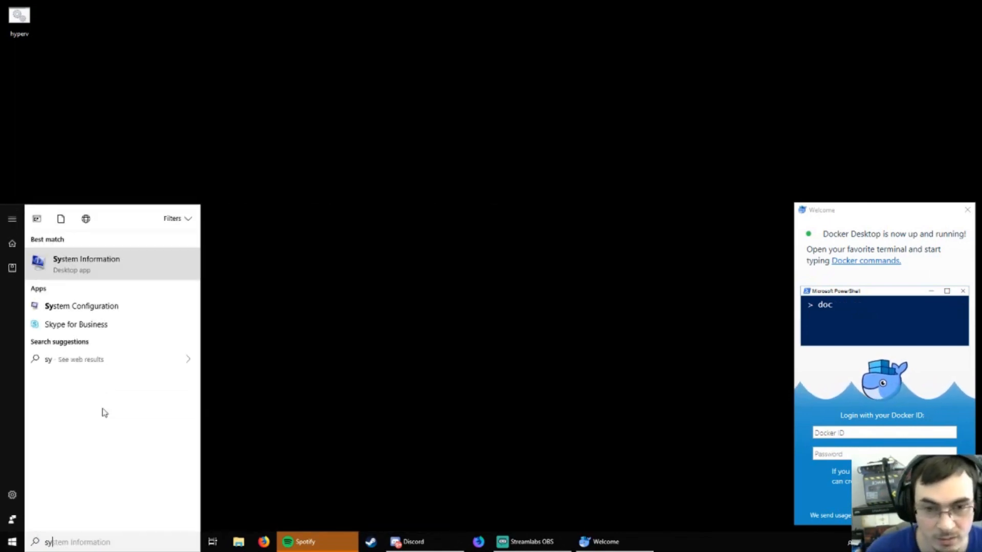
Step: Launch System Information and scroll the System Summary showing Windows 10 Home to the bottom
left_click(86, 264)
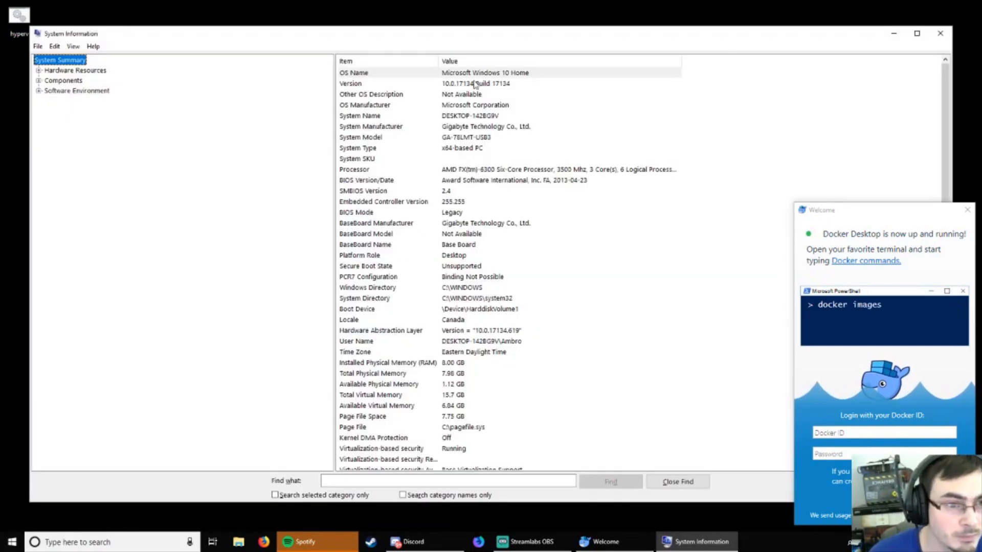
scroll("down", 3)
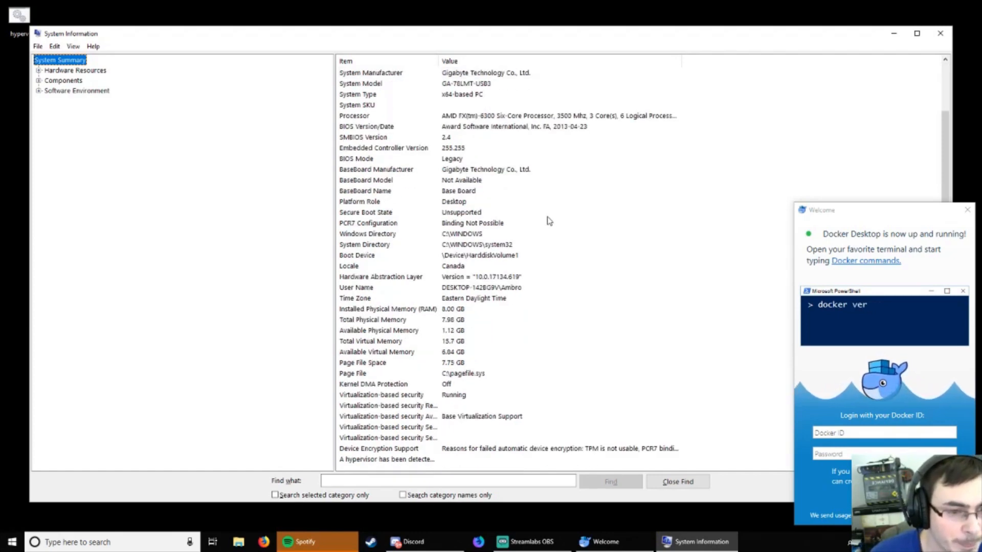
type("sion")
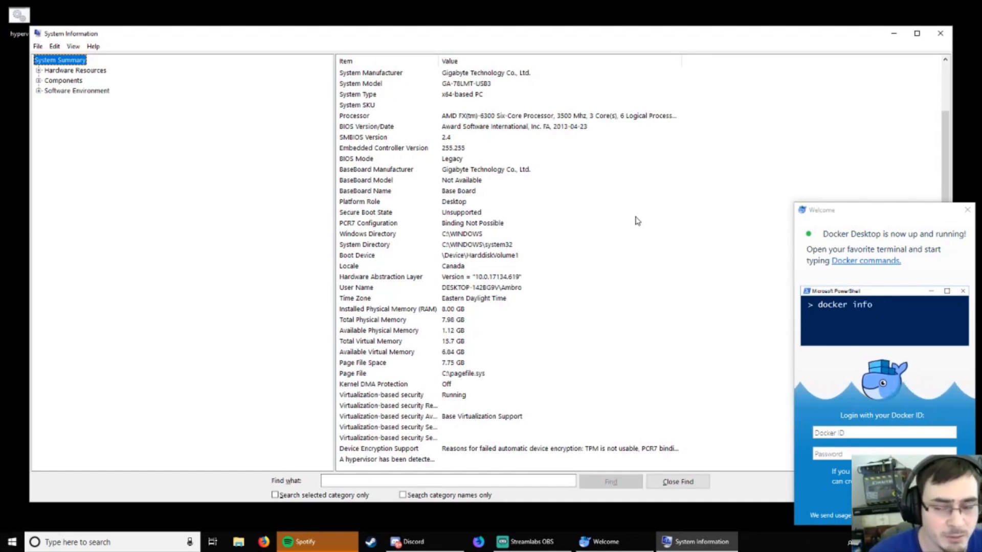
mouse_move(630, 215)
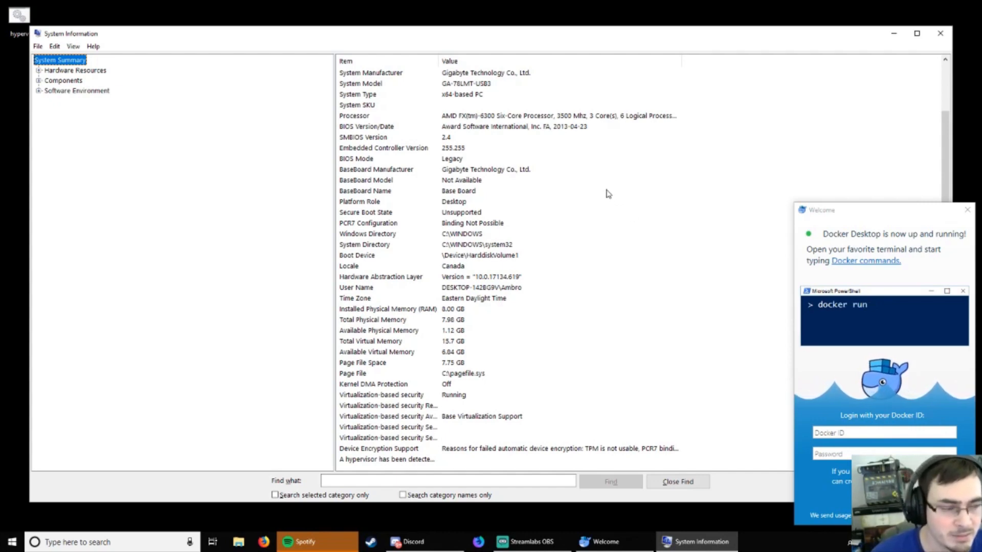
type("hello-world")
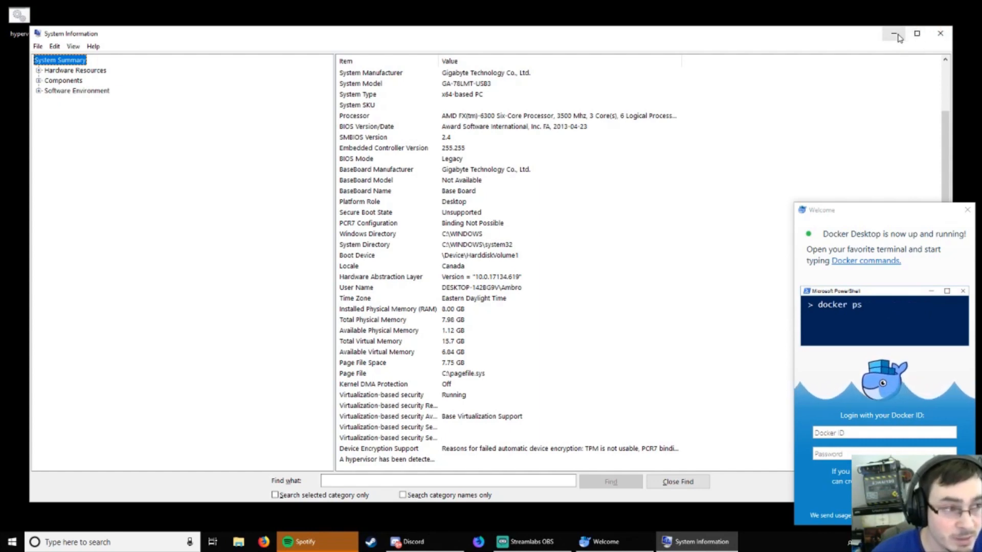
Step: Minimize System Information to reveal Docker Desktop's 'up and running' welcome window
left_click(894, 33)
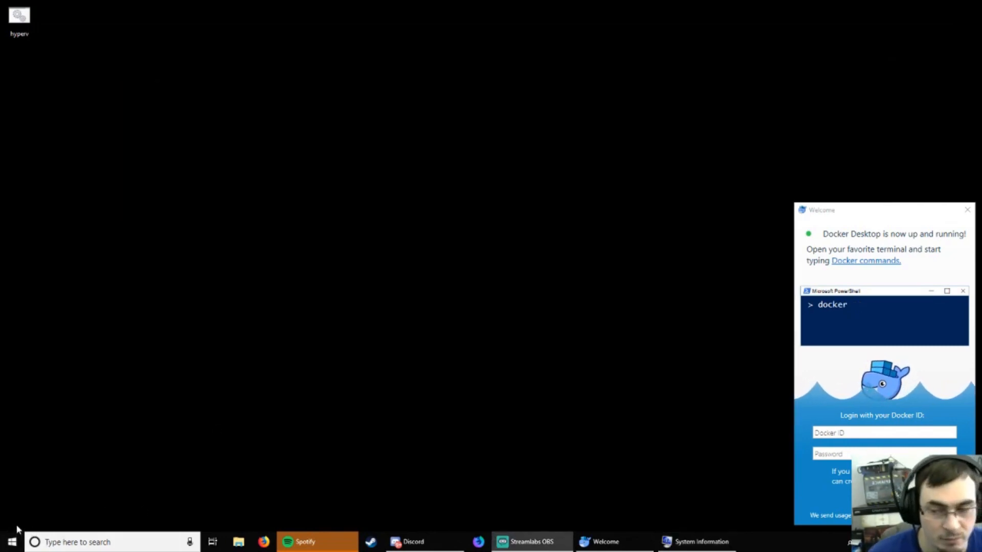
type("images")
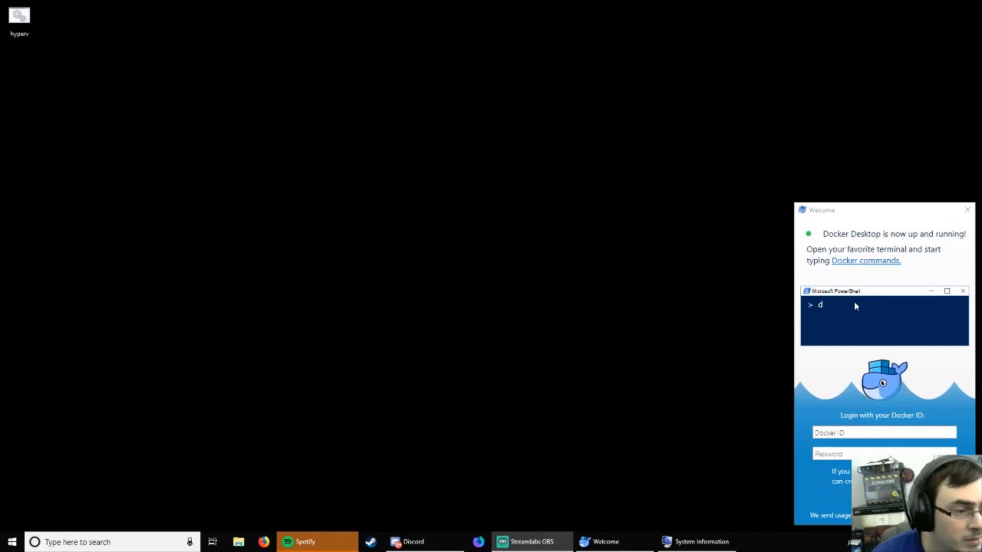
type("ocker version")
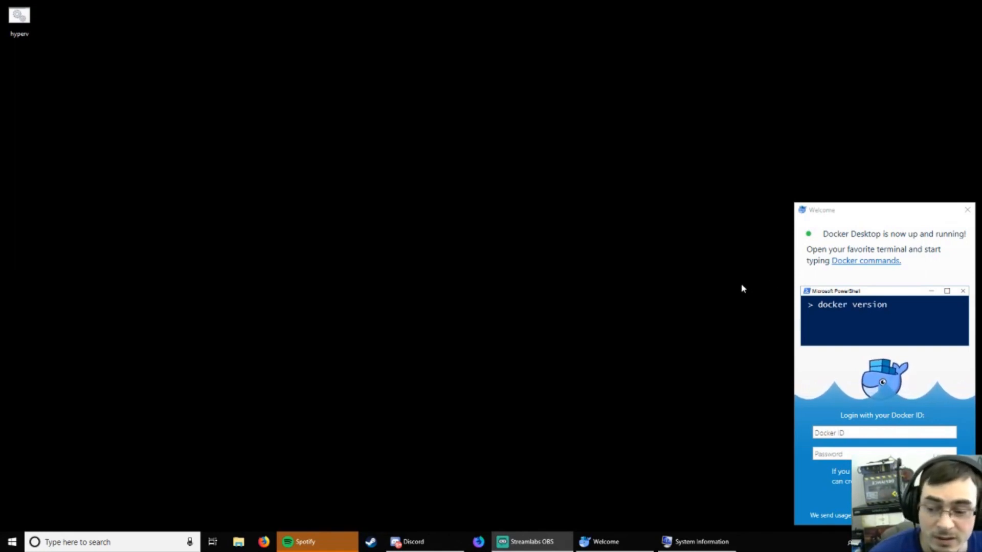
key("Backspace")
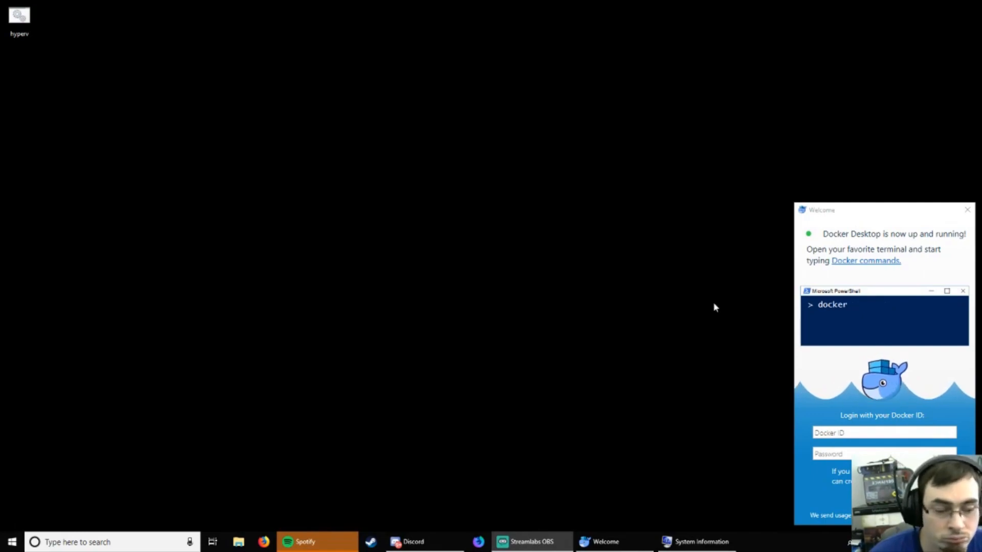